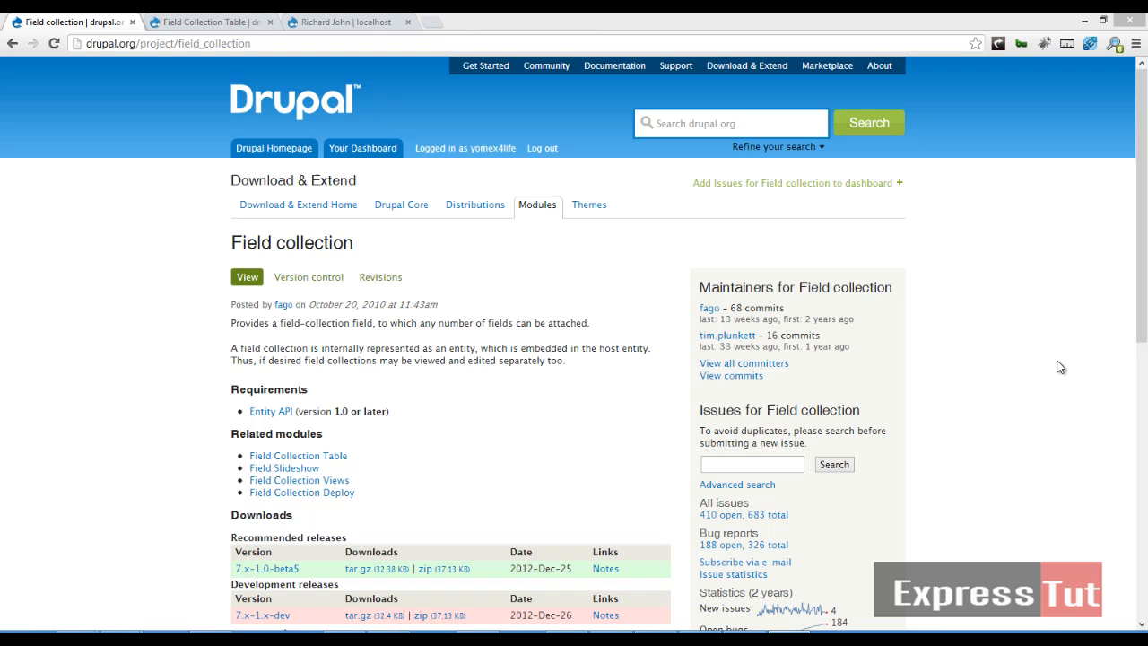
pyautogui.click(344, 22)
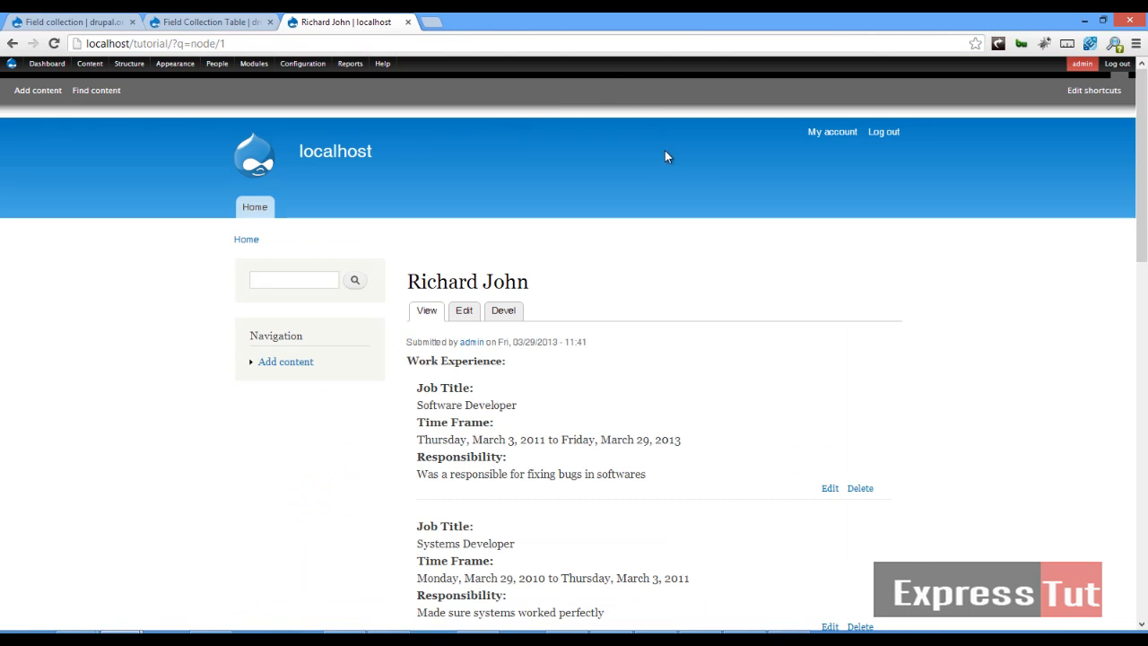
pyautogui.moveTo(818, 266)
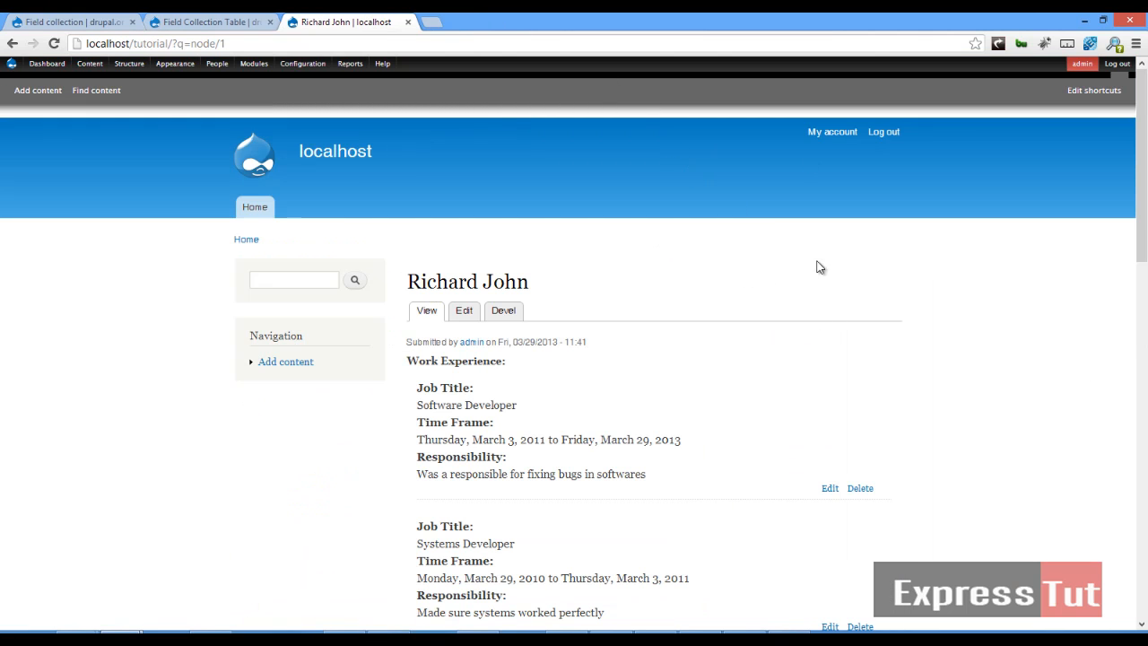
pyautogui.moveTo(529, 332)
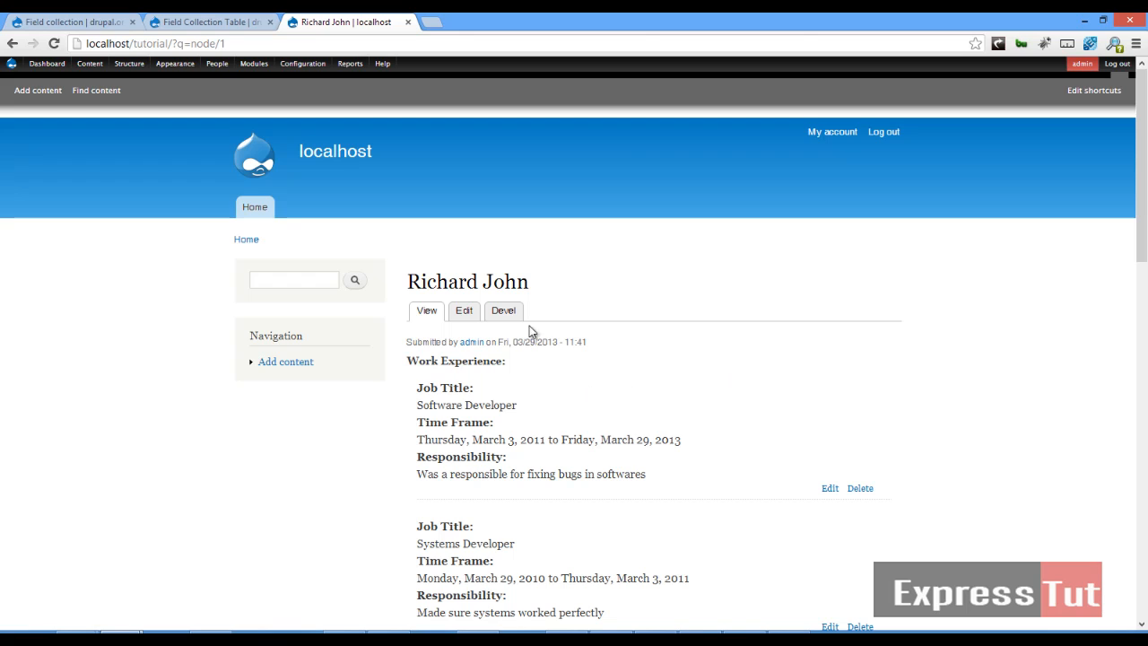
pyautogui.moveTo(709, 285)
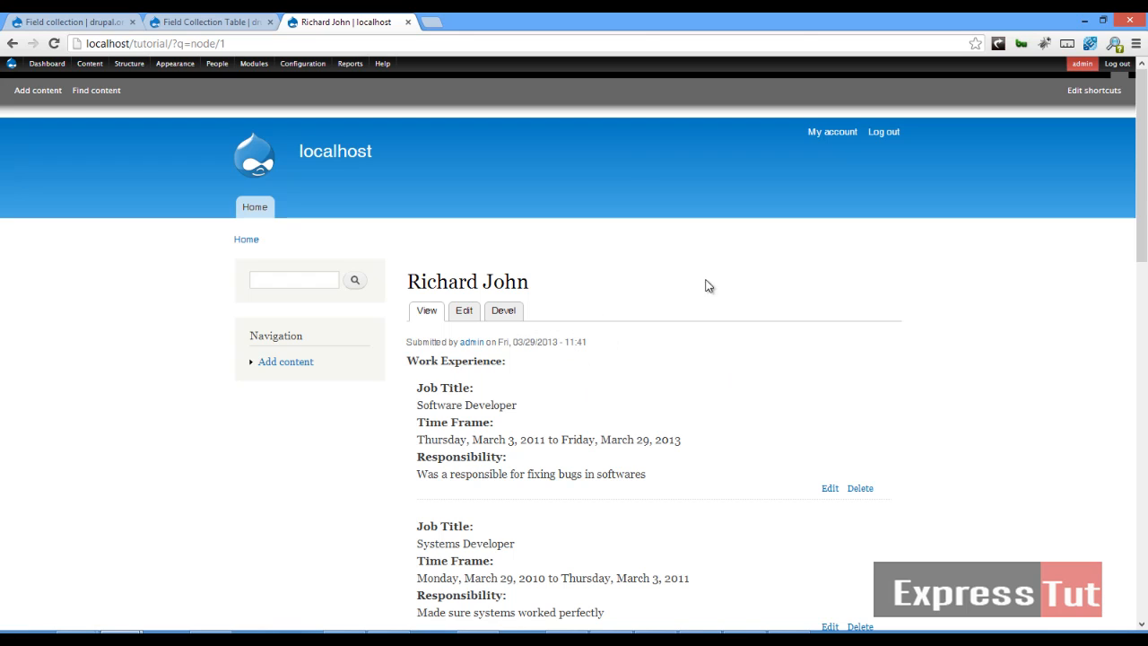
pyautogui.moveTo(617, 379)
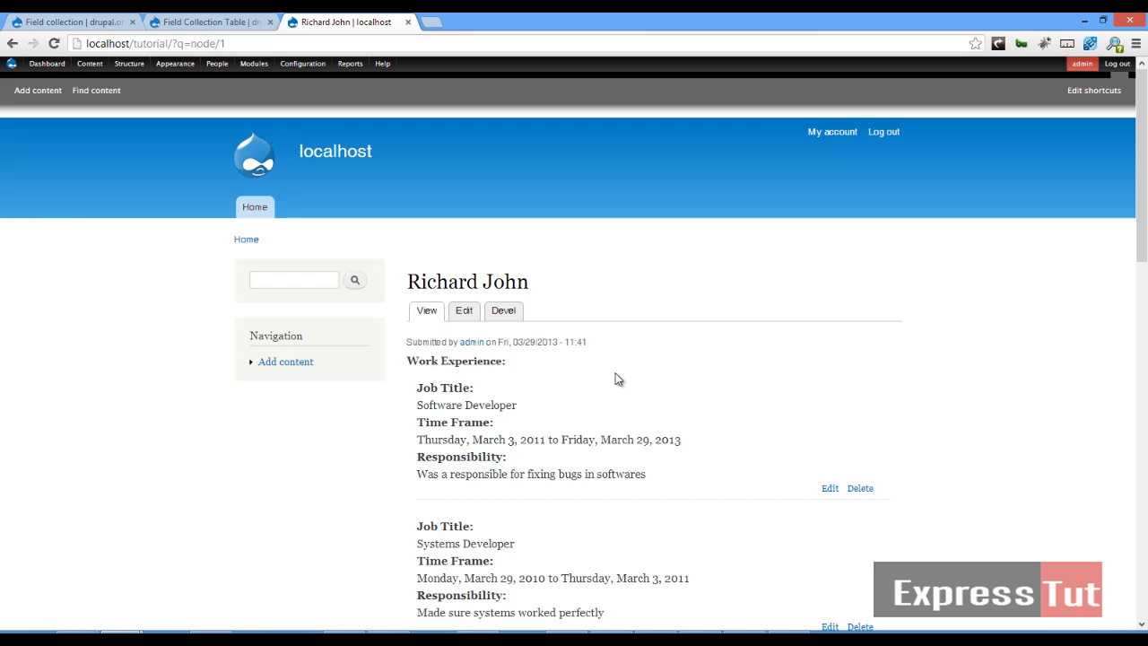
pyautogui.moveTo(646, 375)
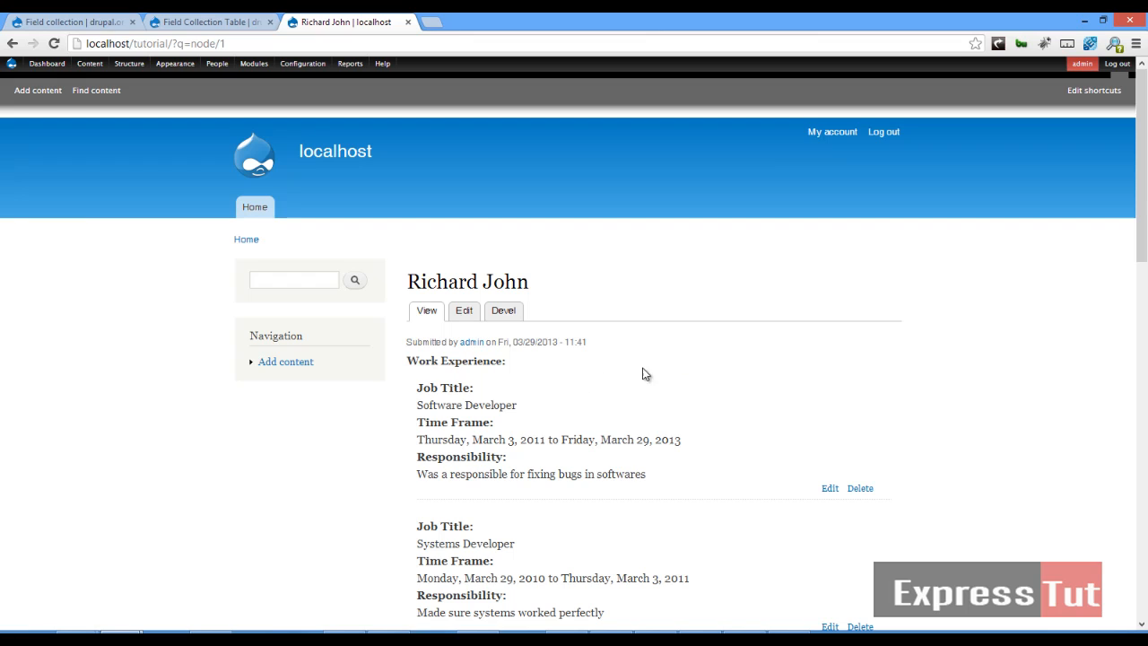
pyautogui.moveTo(542, 384)
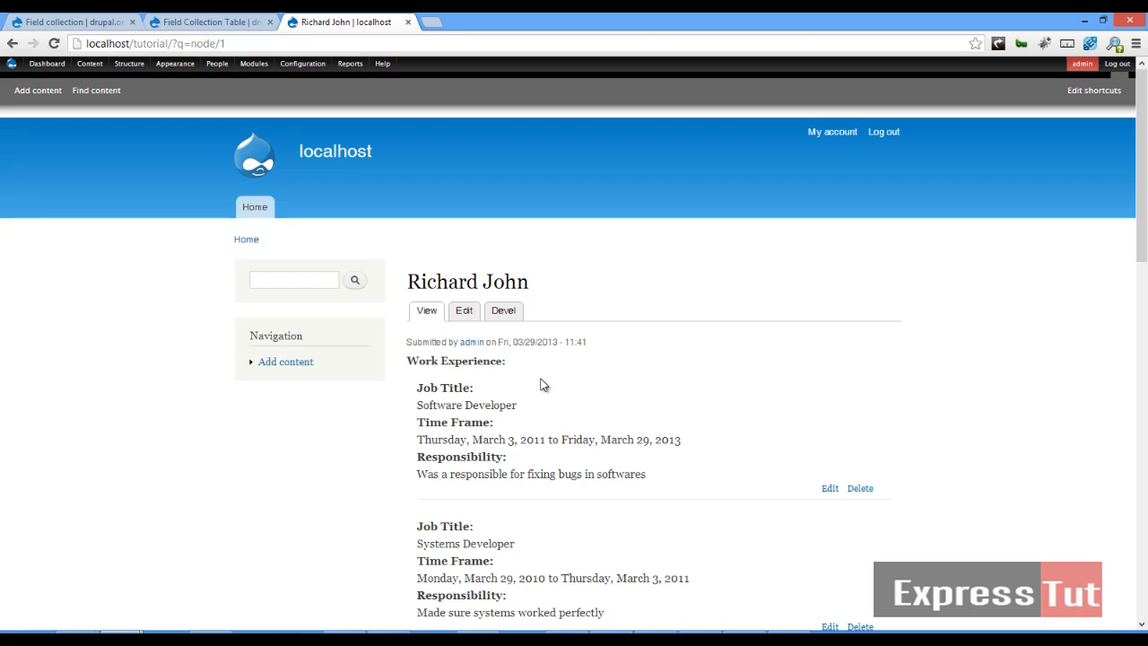
pyautogui.moveTo(704, 376)
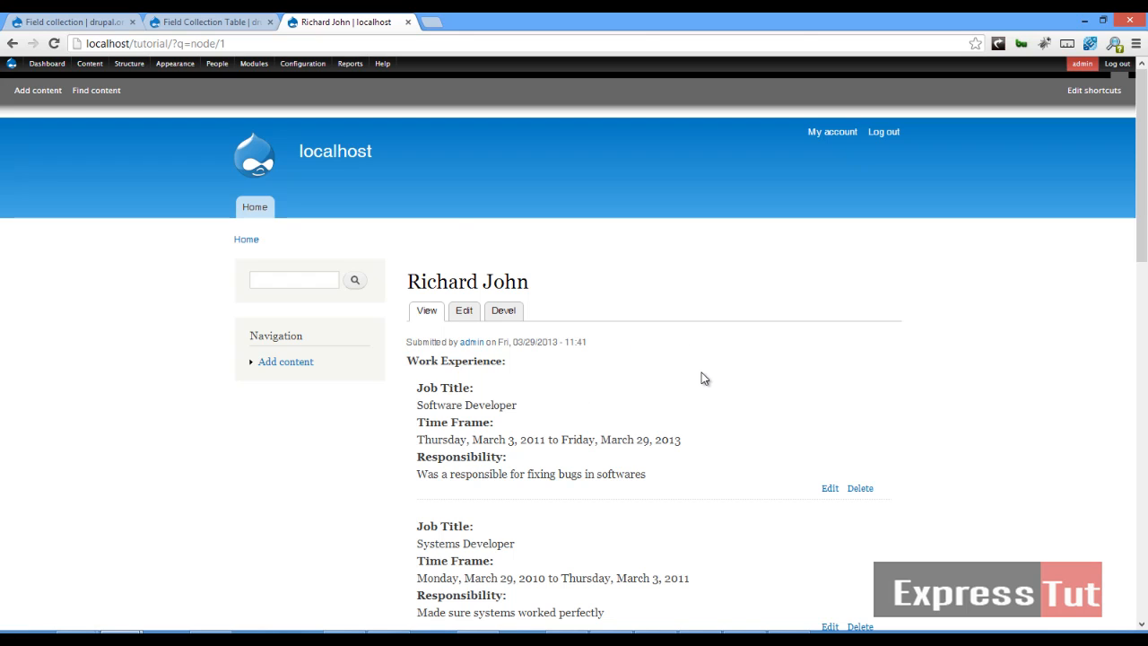
pyautogui.scroll(-3)
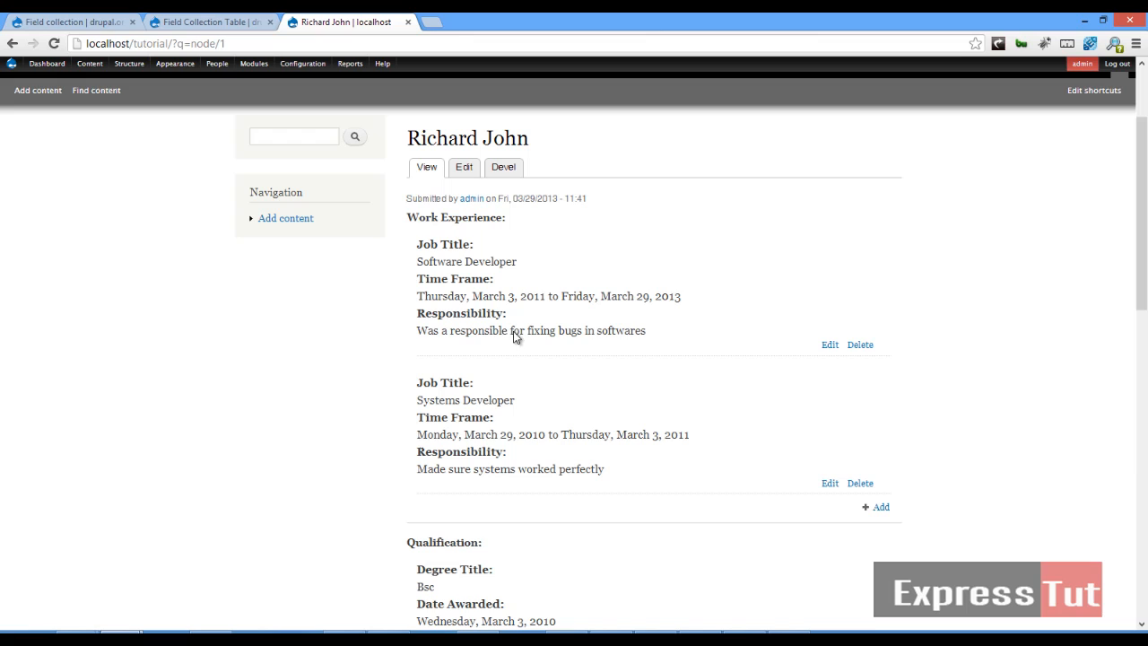
pyautogui.moveTo(790, 312)
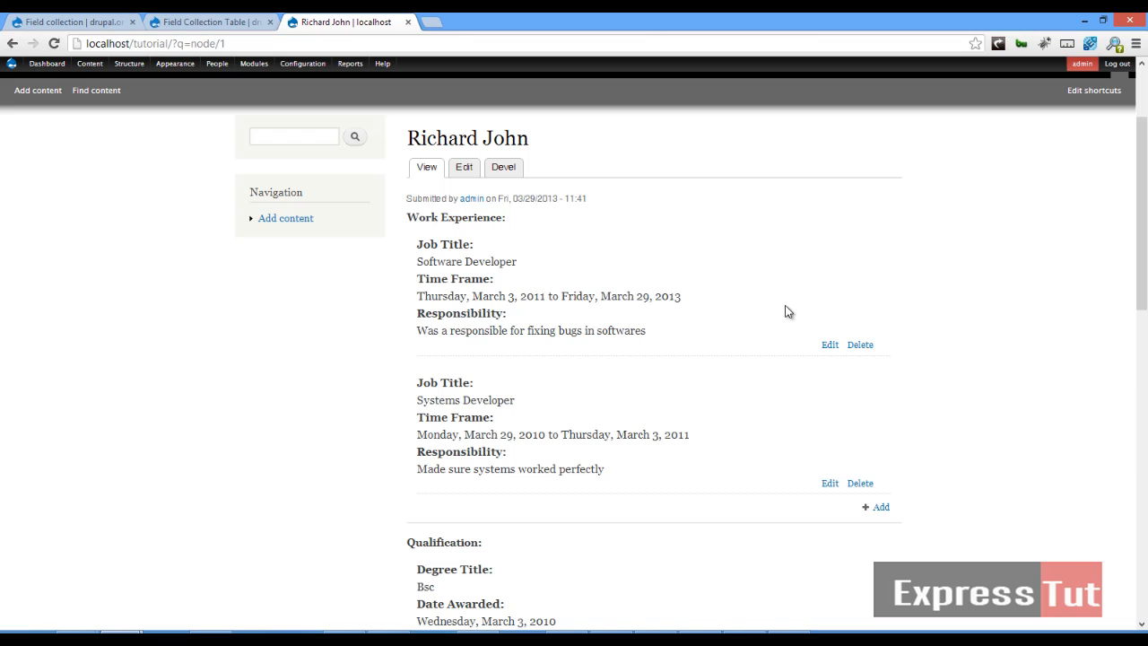
pyautogui.moveTo(917, 312)
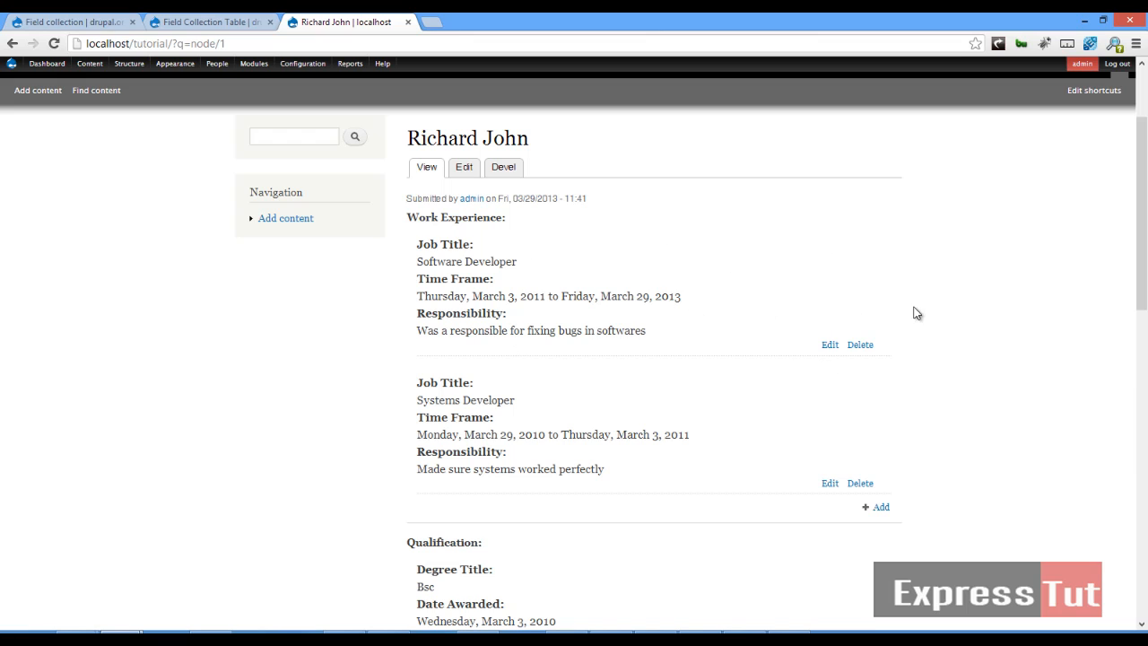
pyautogui.moveTo(549, 413)
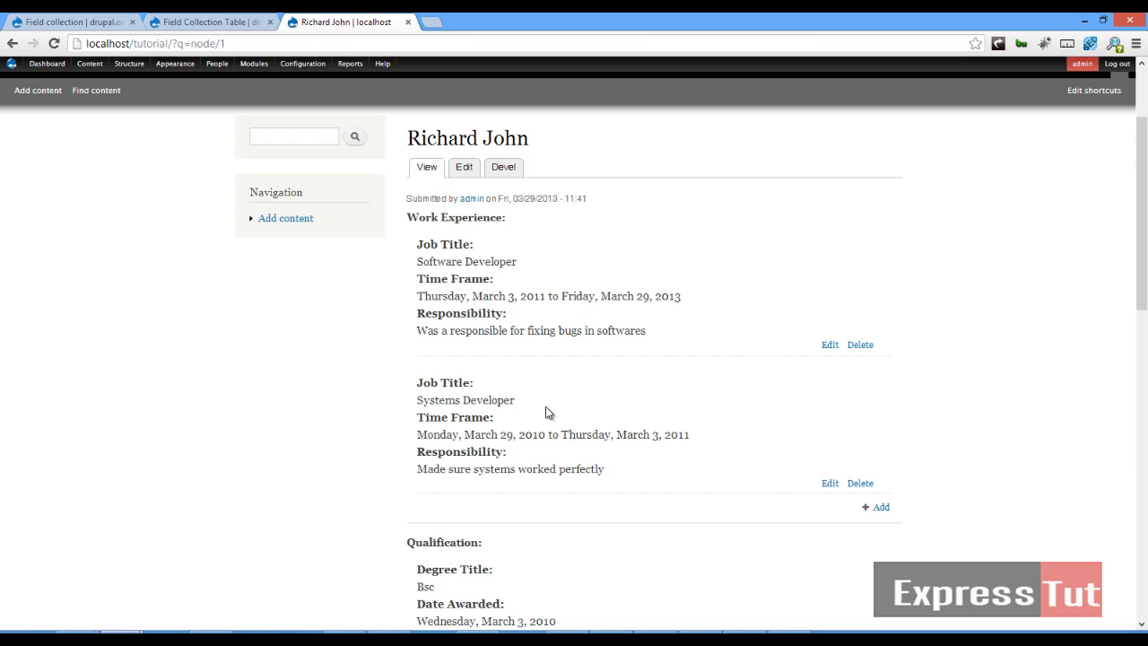
pyautogui.moveTo(427, 199)
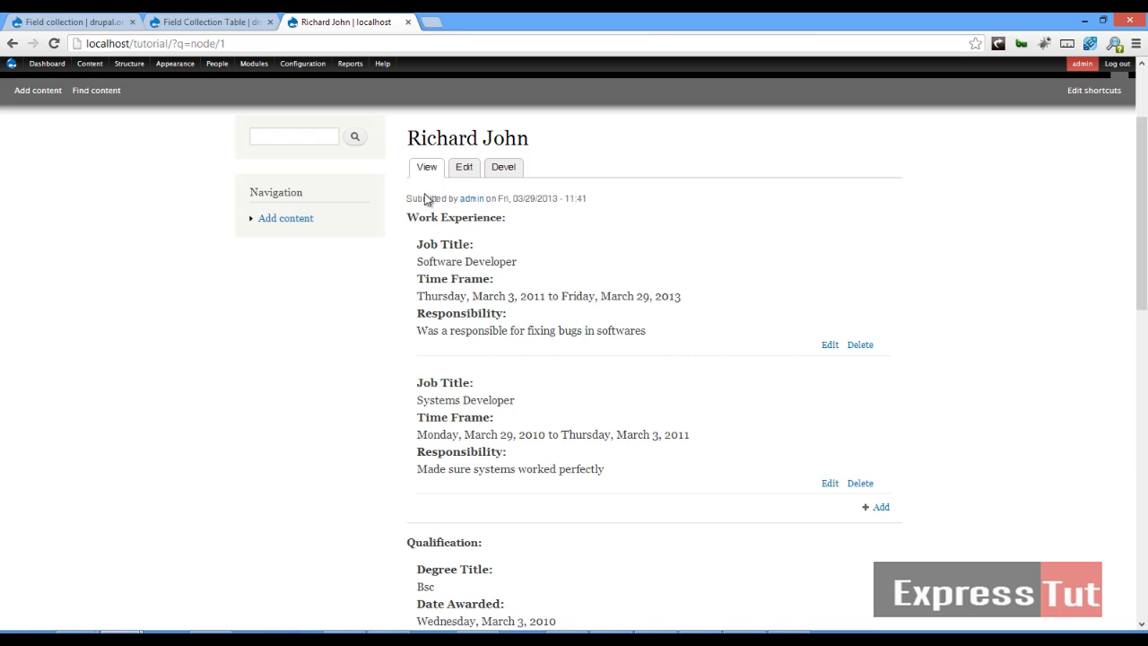
pyautogui.moveTo(768, 340)
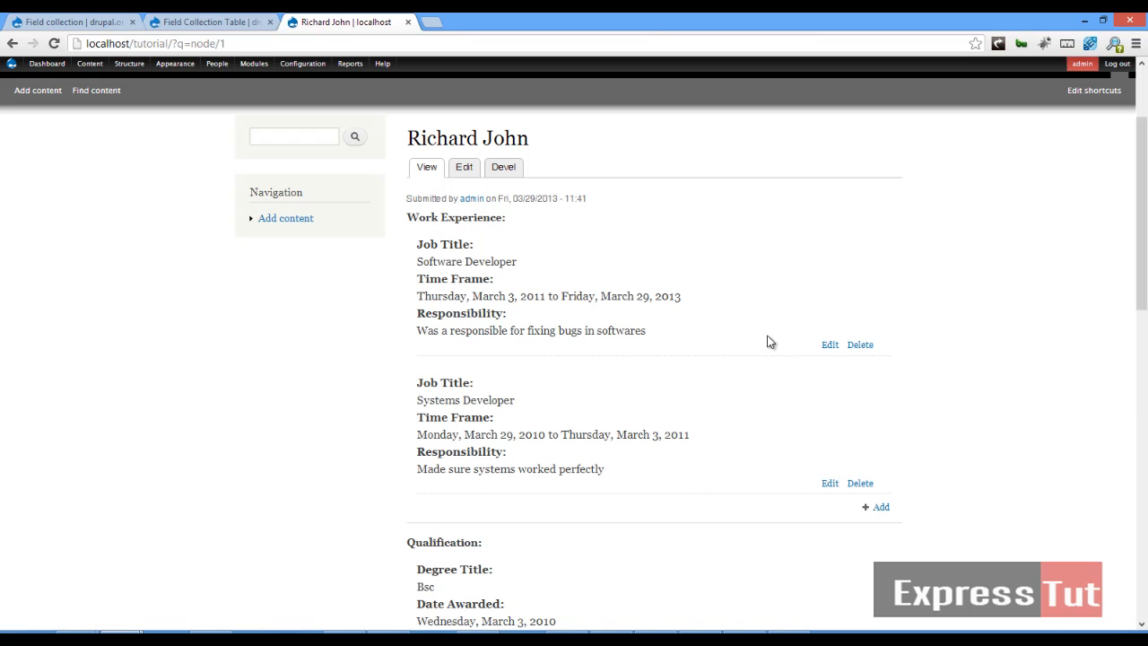
pyautogui.moveTo(789, 351)
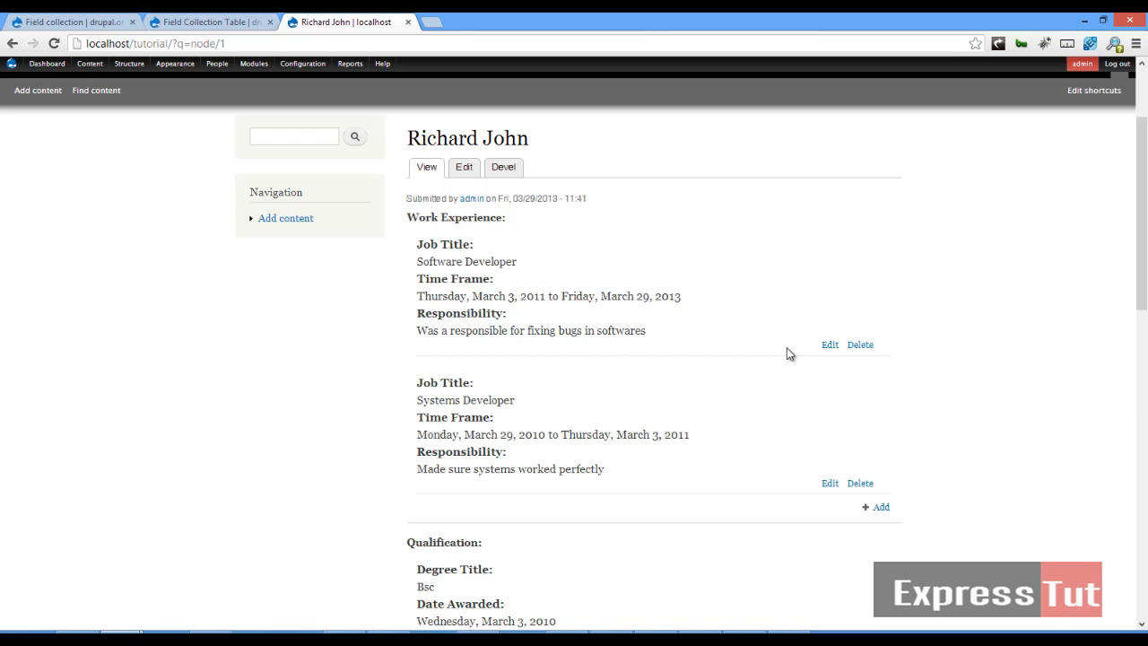
pyautogui.moveTo(829, 344)
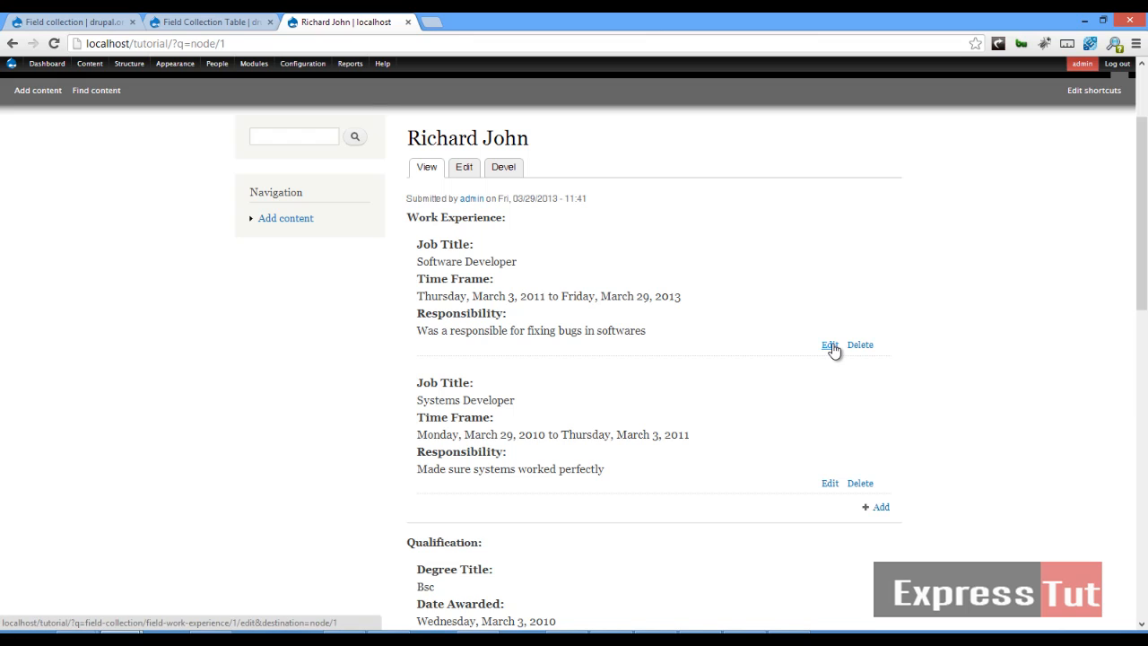
pyautogui.click(211, 22)
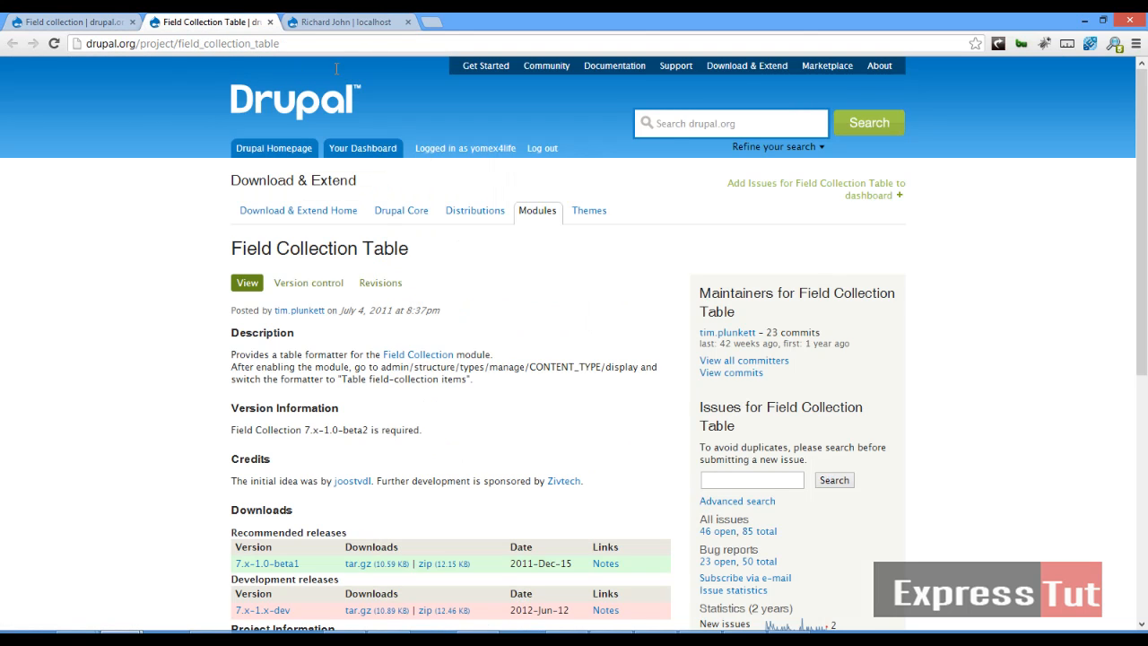
pyautogui.moveTo(492, 317)
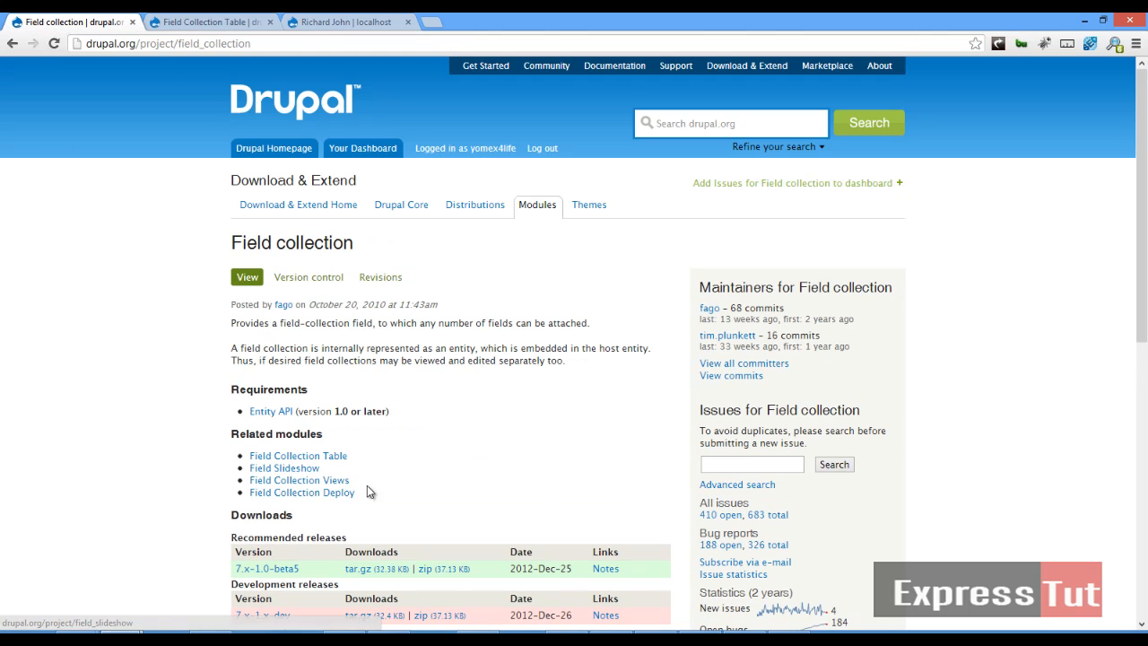
pyautogui.moveTo(301, 491)
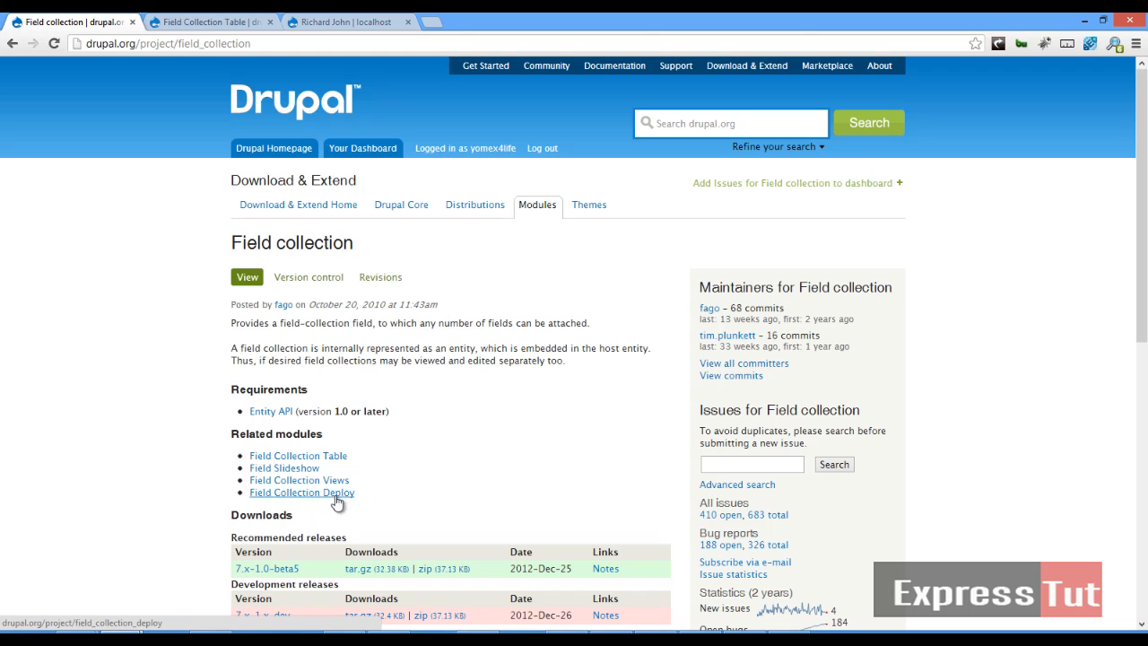
pyautogui.click(298, 455)
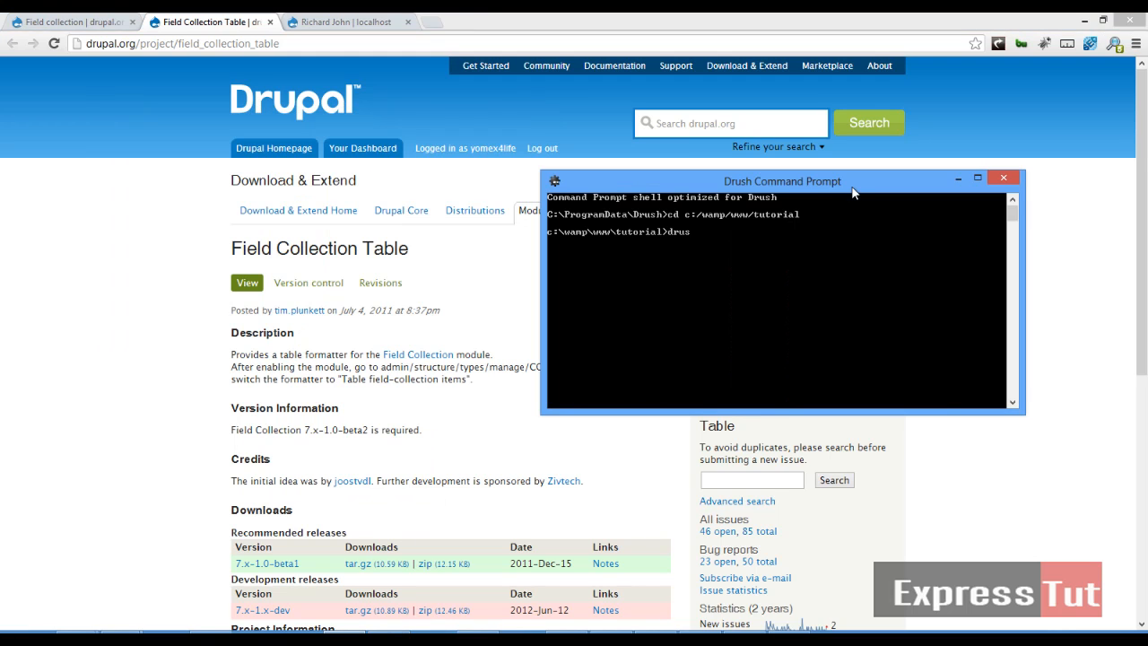
# Run 'drush dl field_collection_table' and 'drush en field_collection_table -y' to install the module.
pyautogui.write('h dl field_c')
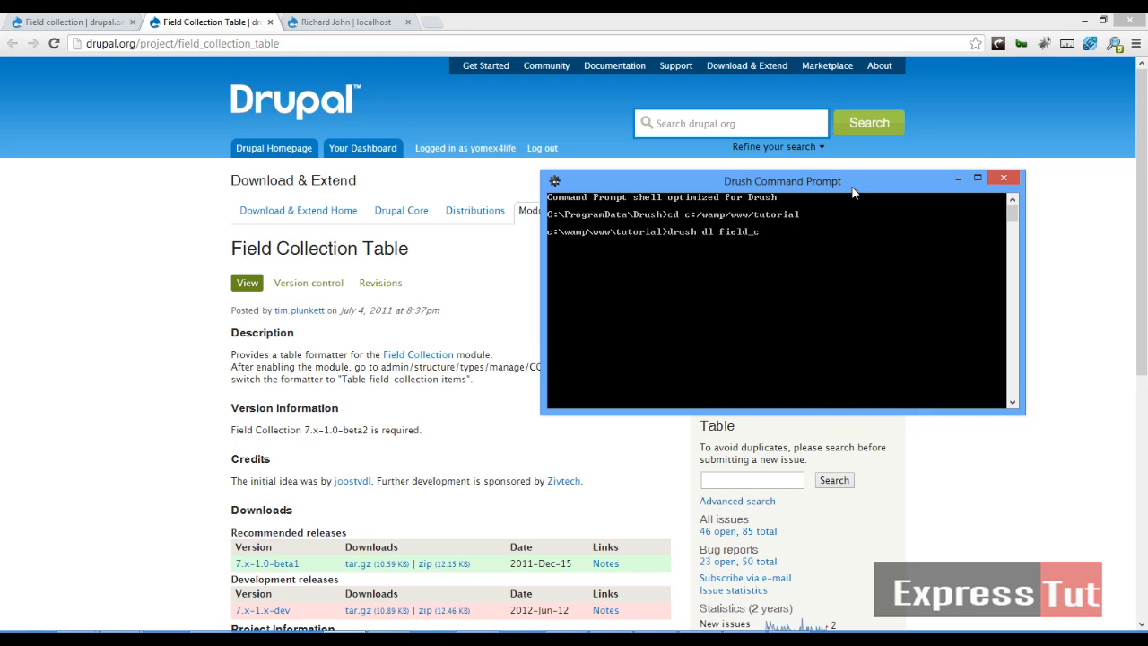
pyautogui.write('ollection_')
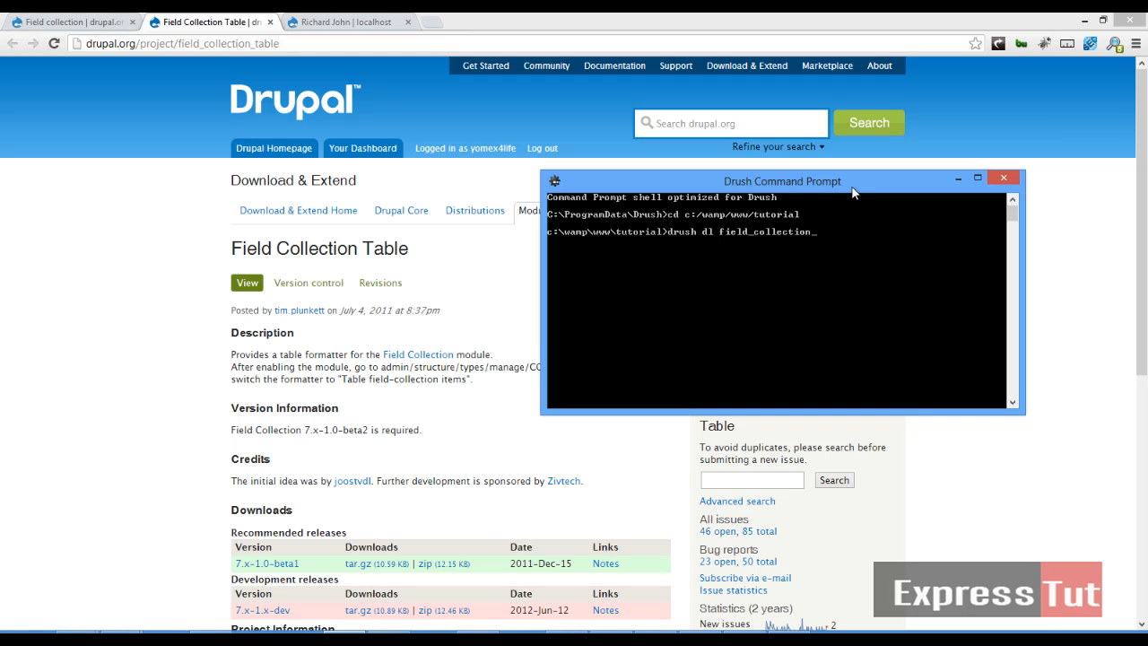
pyautogui.write('table')
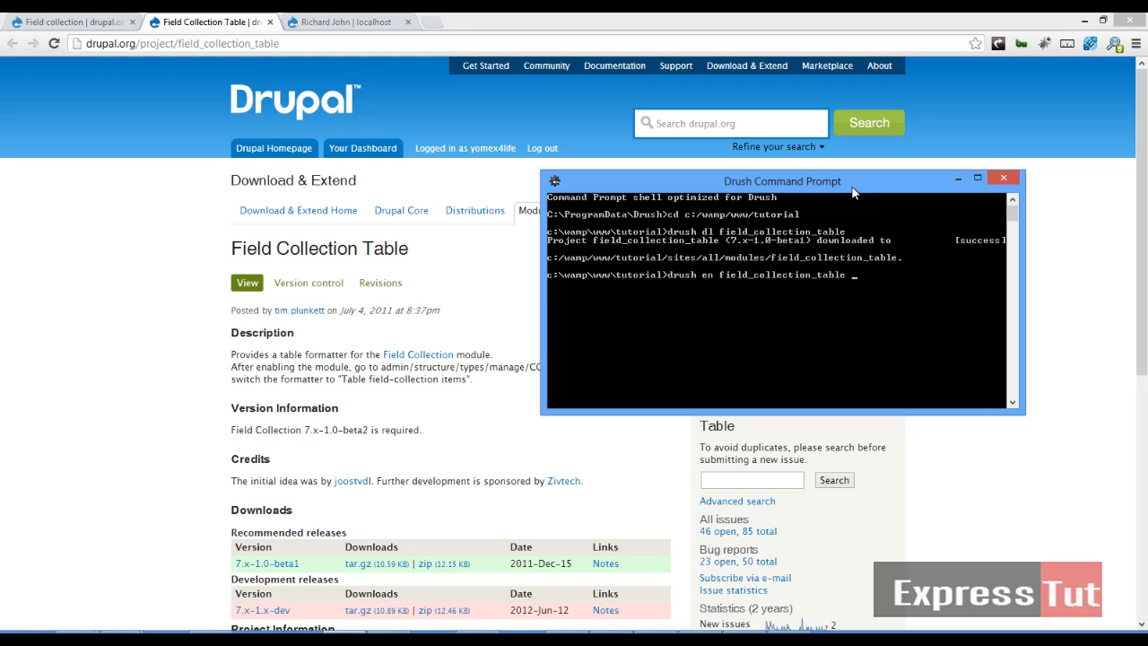
pyautogui.write('-y')
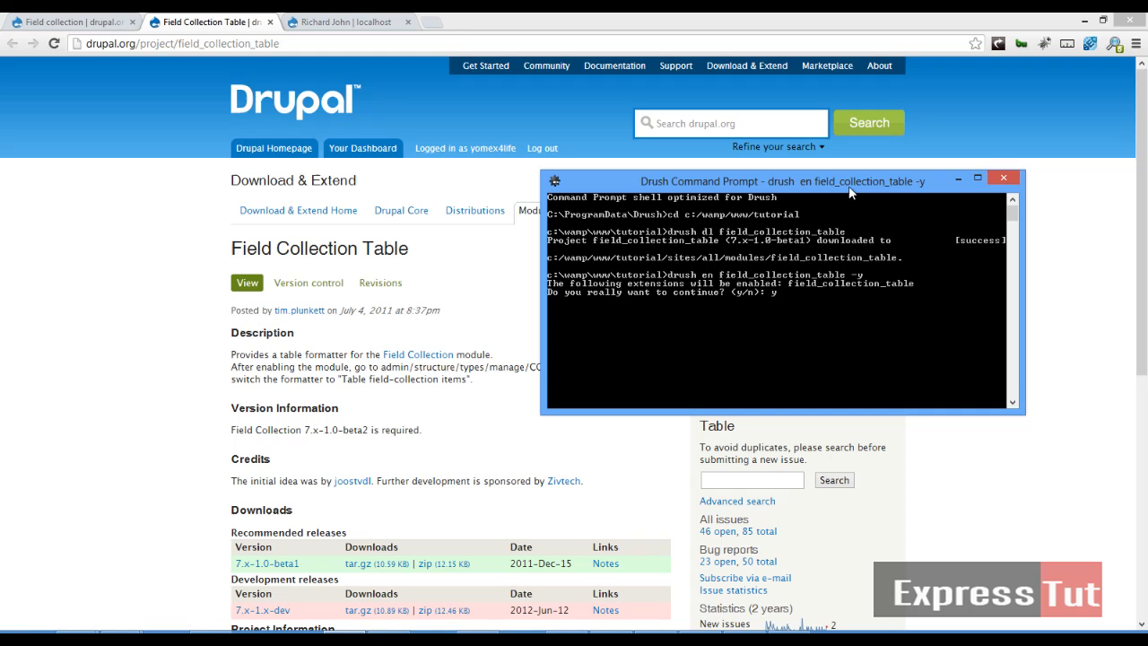
pyautogui.press('Return')
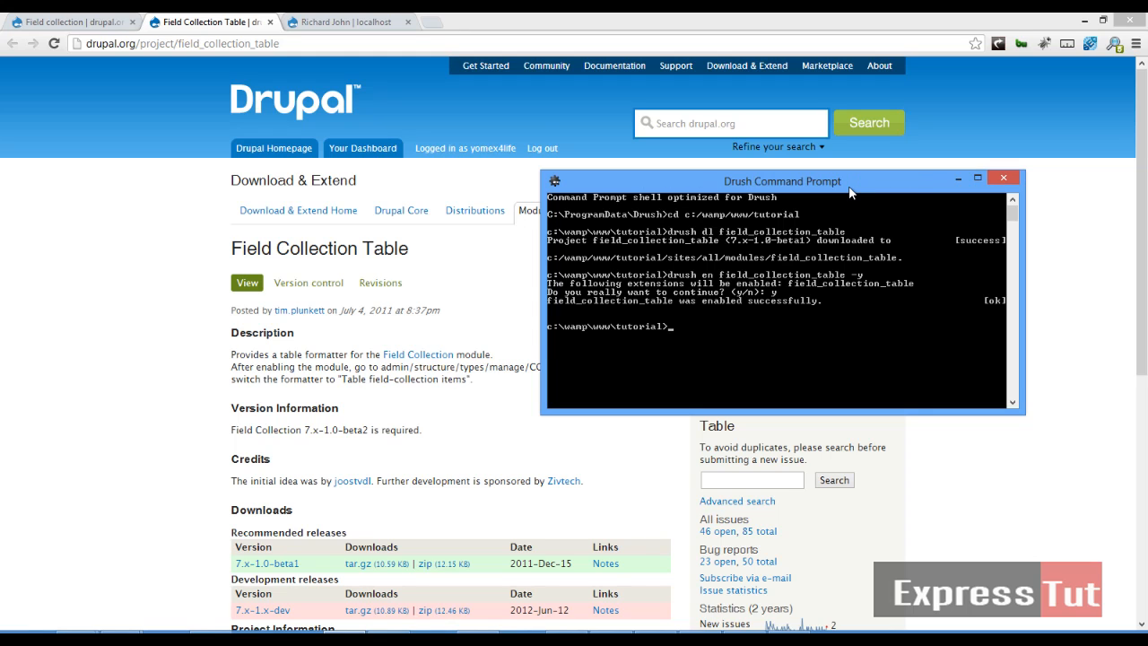
pyautogui.click(344, 22)
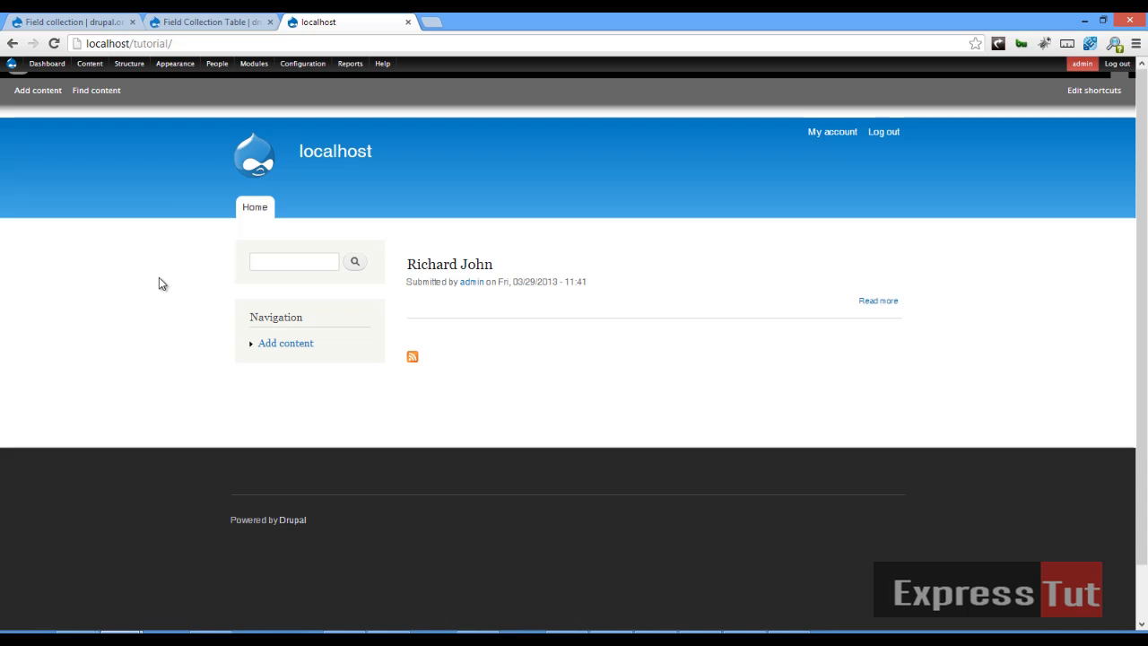
pyautogui.click(129, 63)
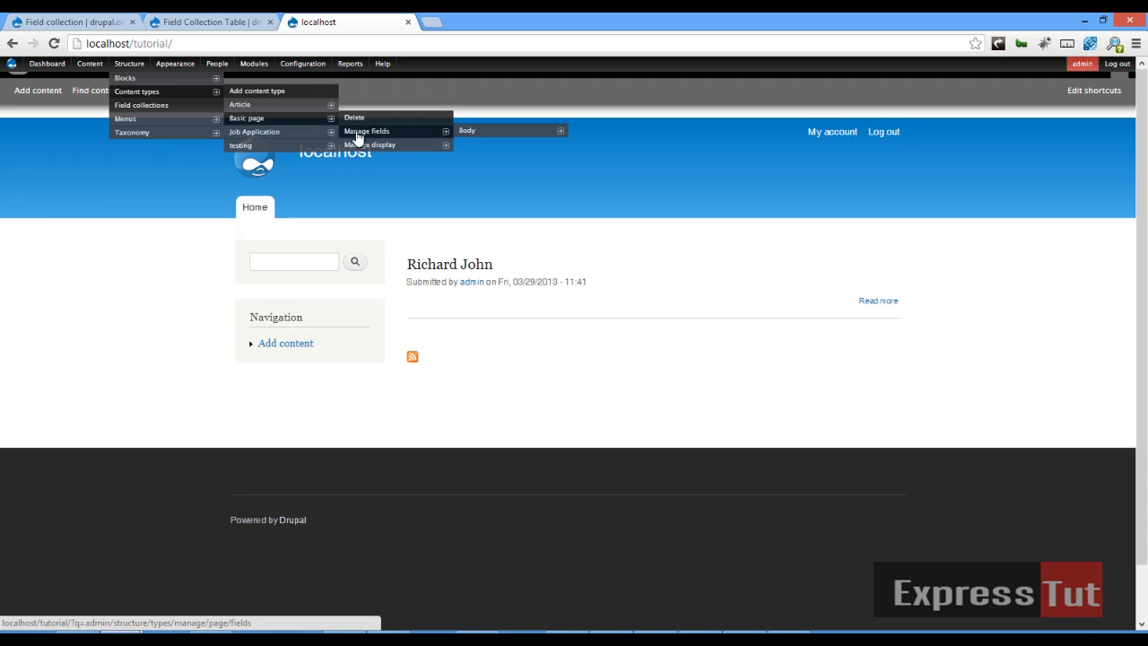
# Reach Manage display for the Job Application content type via Structure > Content types.
pyautogui.click(370, 158)
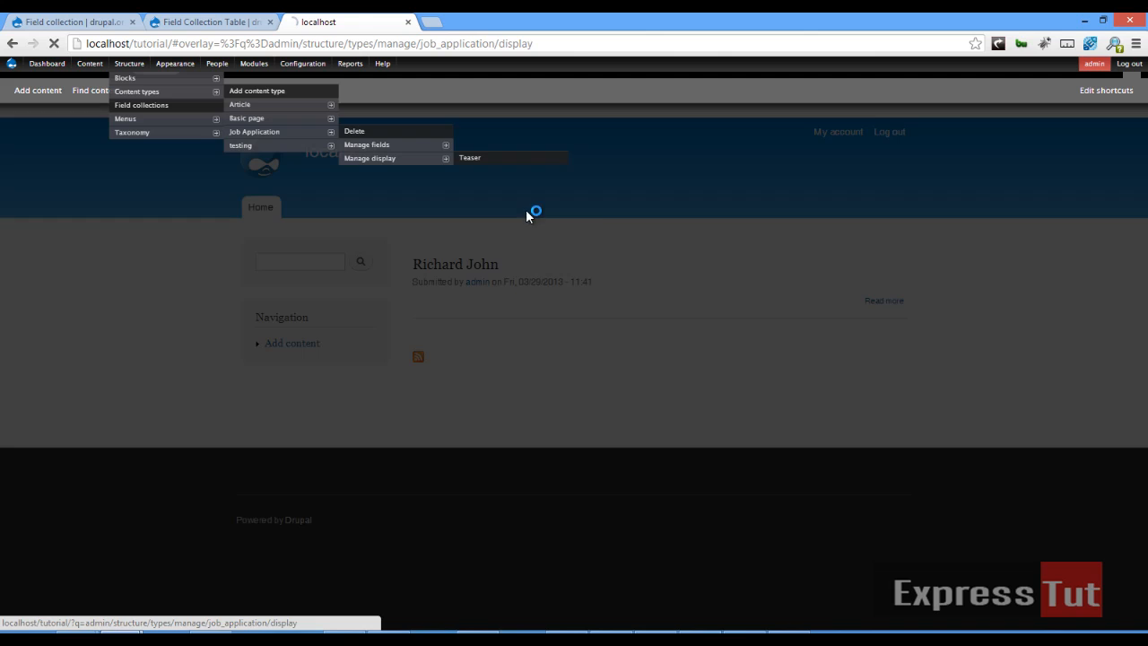
pyautogui.click(370, 158)
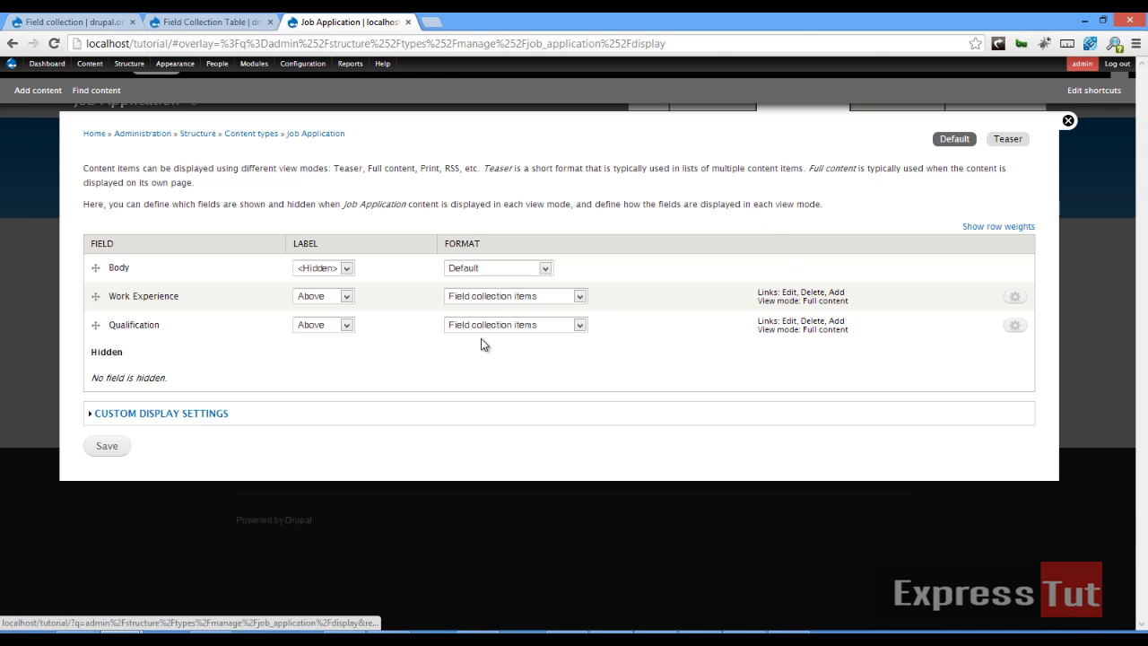
# Choose 'Table of field collection items' as the format for Work Experience and Qualification.
pyautogui.click(580, 296)
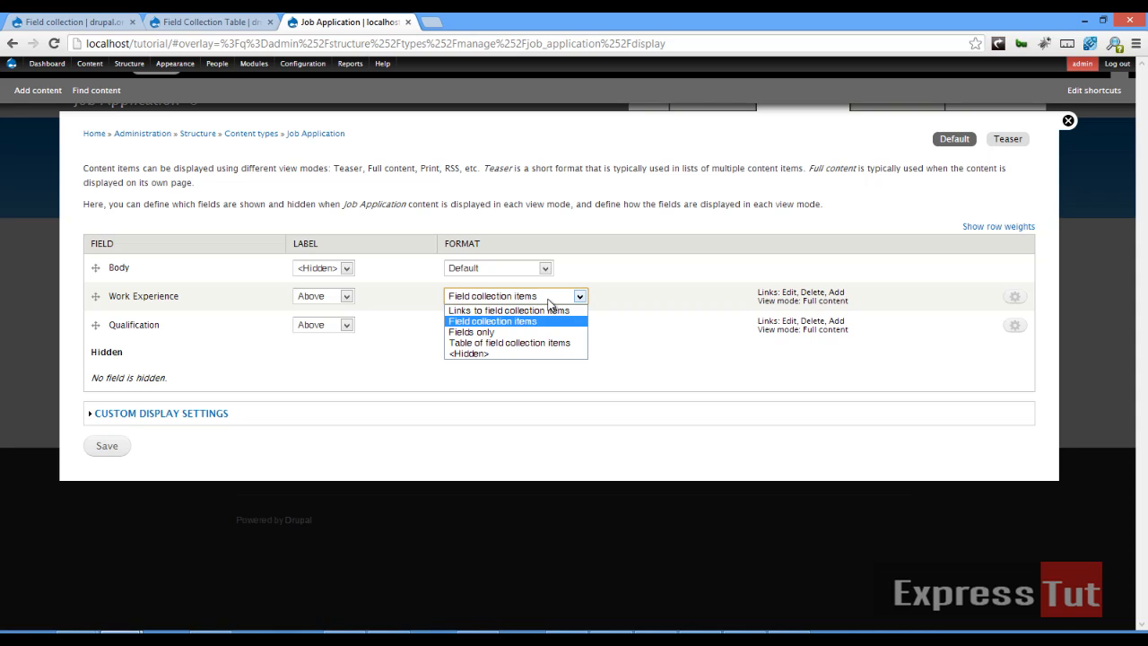
pyautogui.moveTo(529, 343)
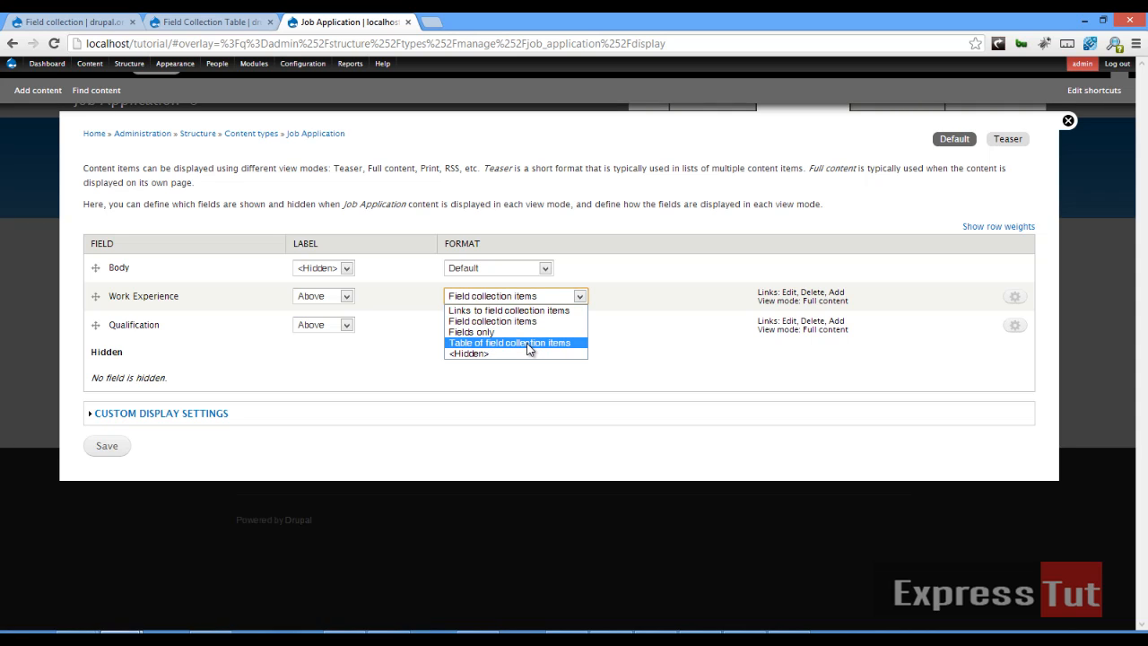
pyautogui.click(510, 341)
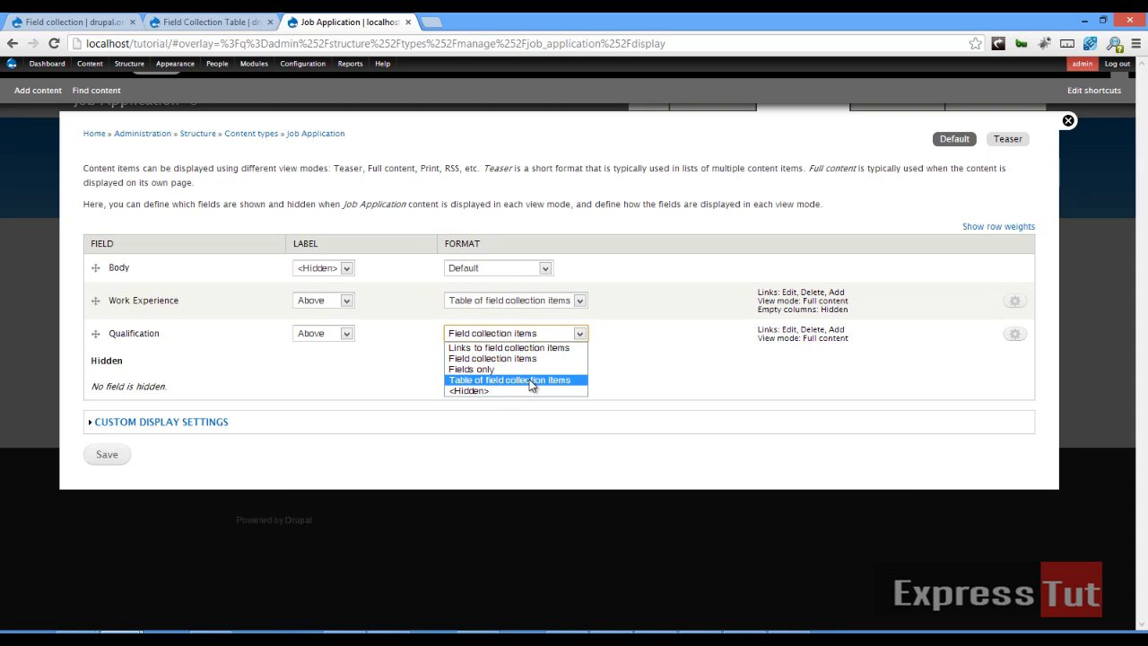
pyautogui.click(509, 380)
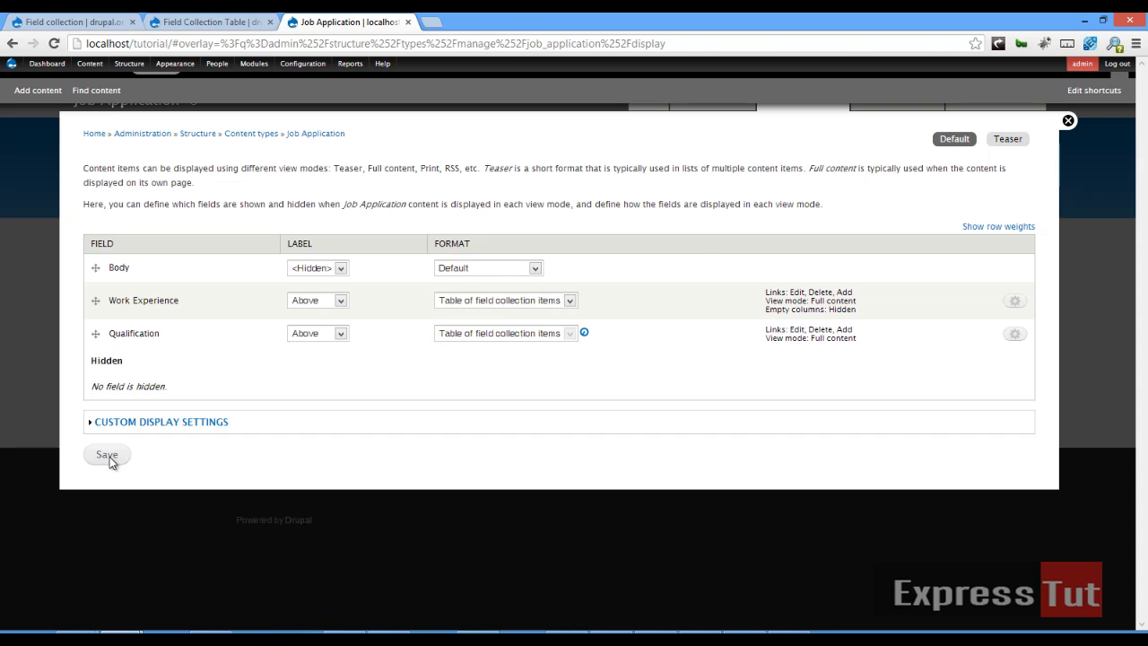
# Save the display settings, dismissing the AJAX error and saving again.
pyautogui.click(106, 454)
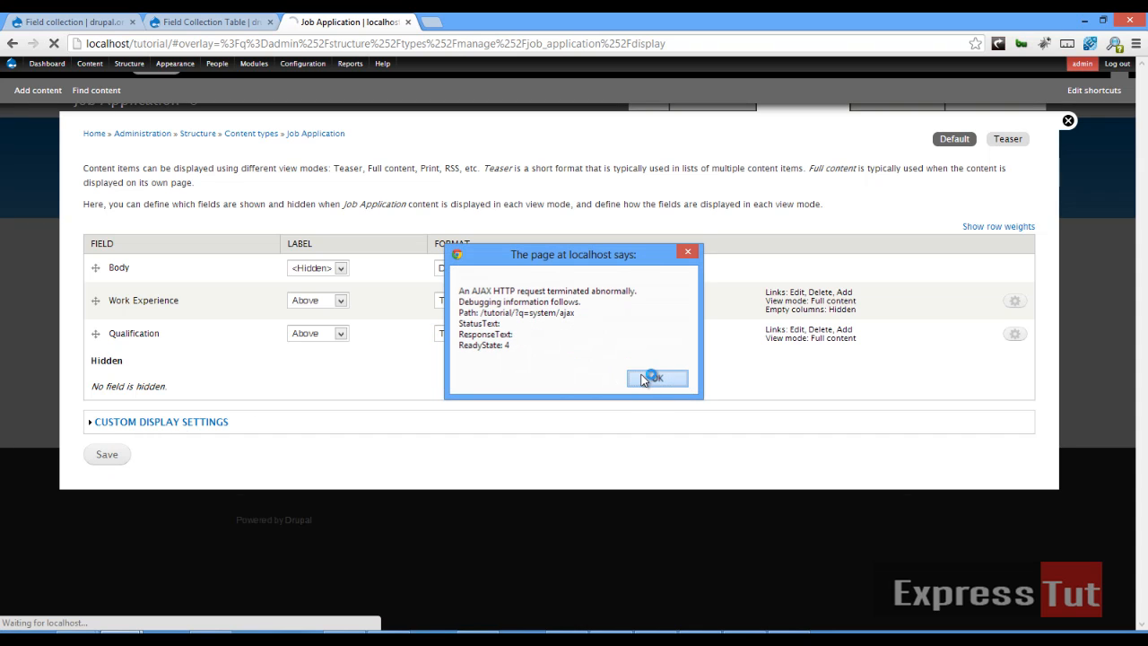
pyautogui.click(657, 377)
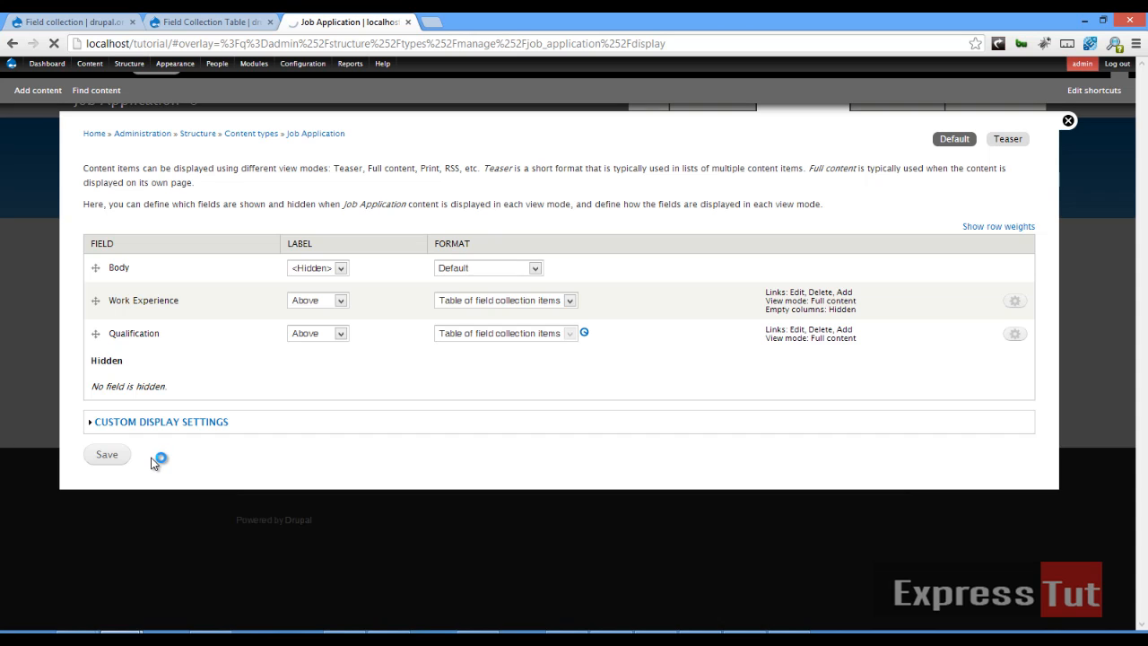
pyautogui.click(105, 454)
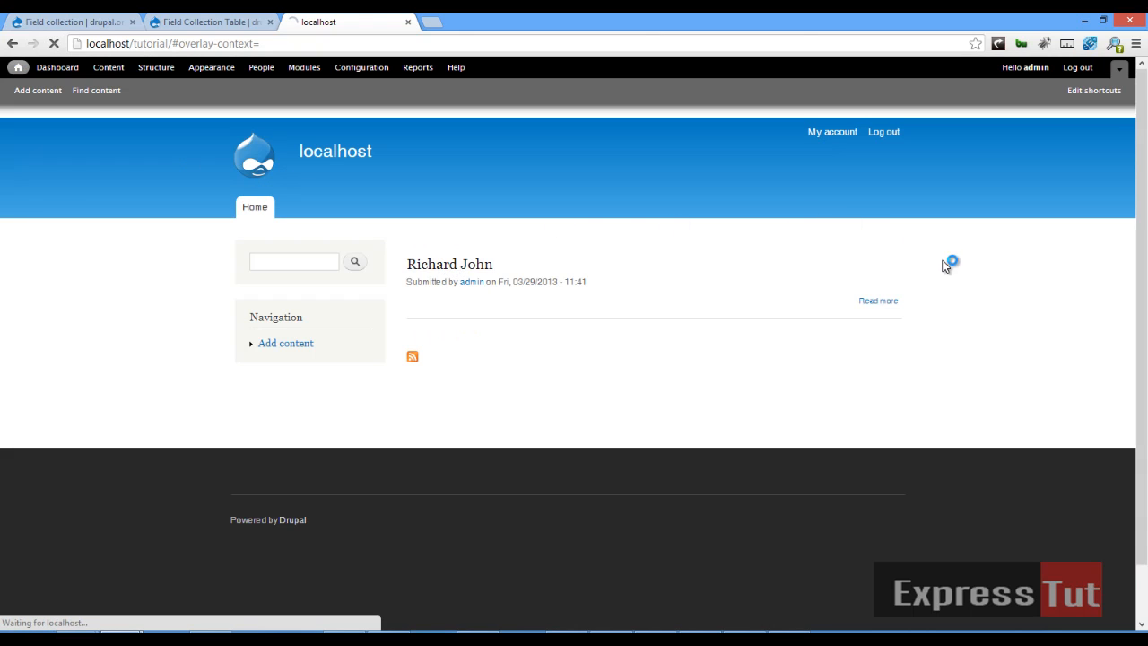
pyautogui.moveTo(969, 314)
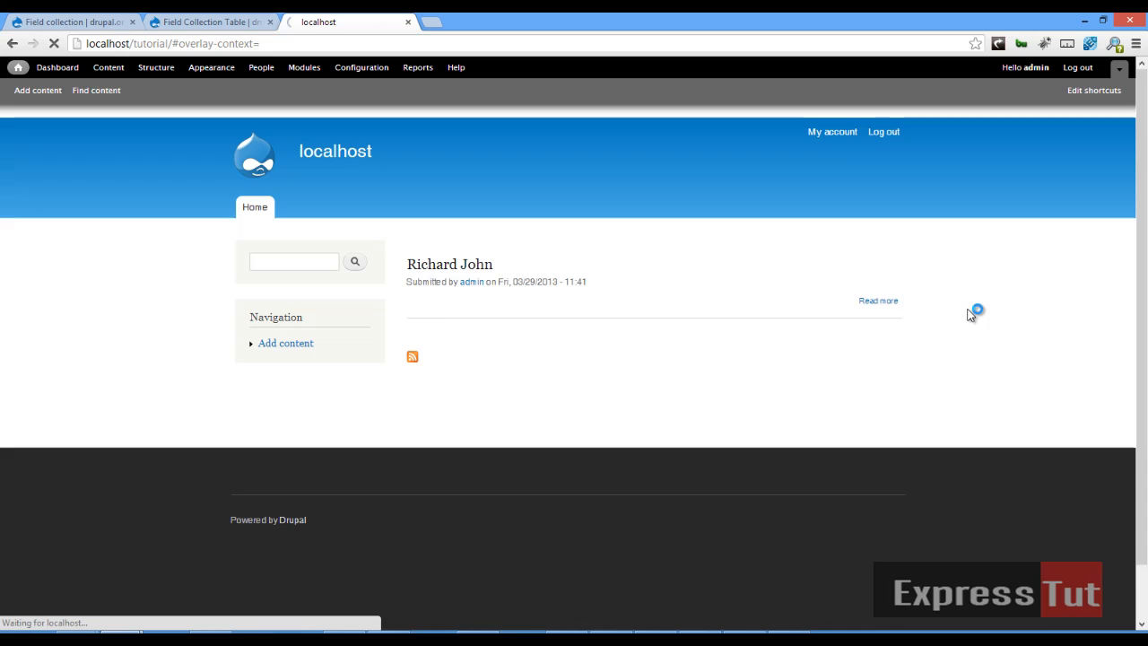
pyautogui.click(877, 301)
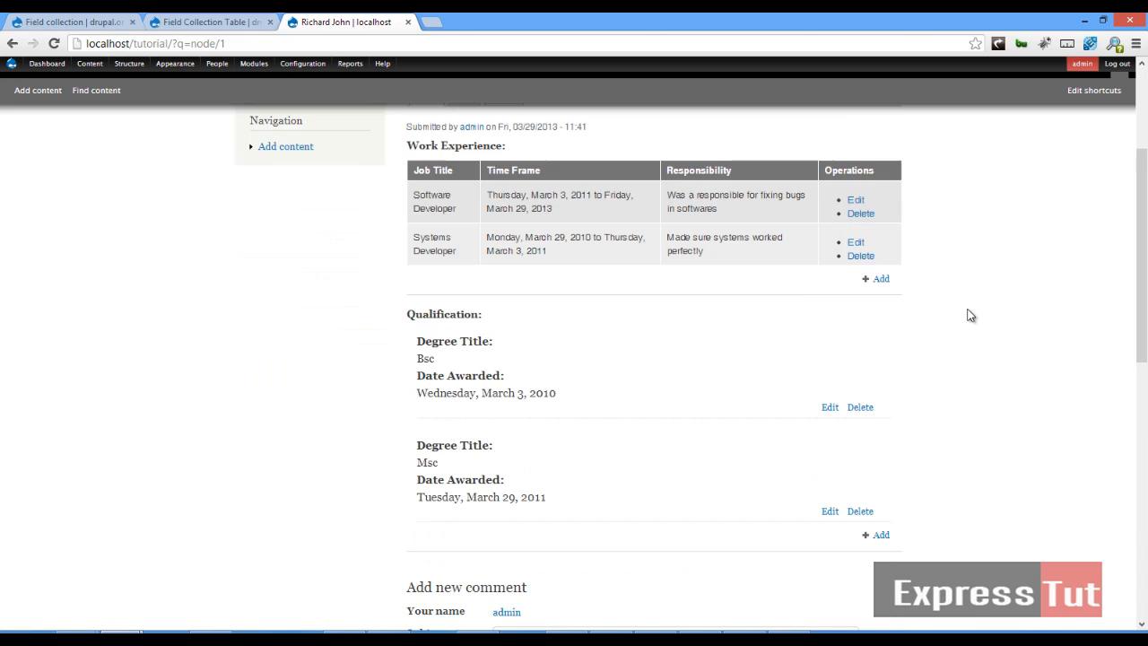
pyautogui.scroll(3)
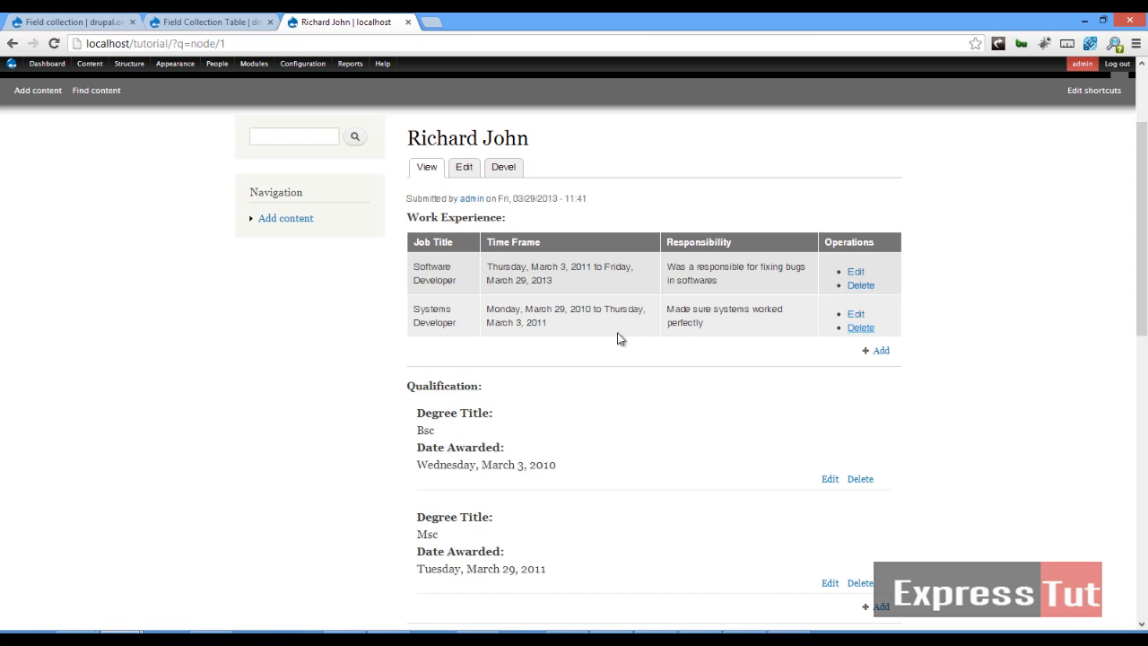
pyautogui.moveTo(725, 291)
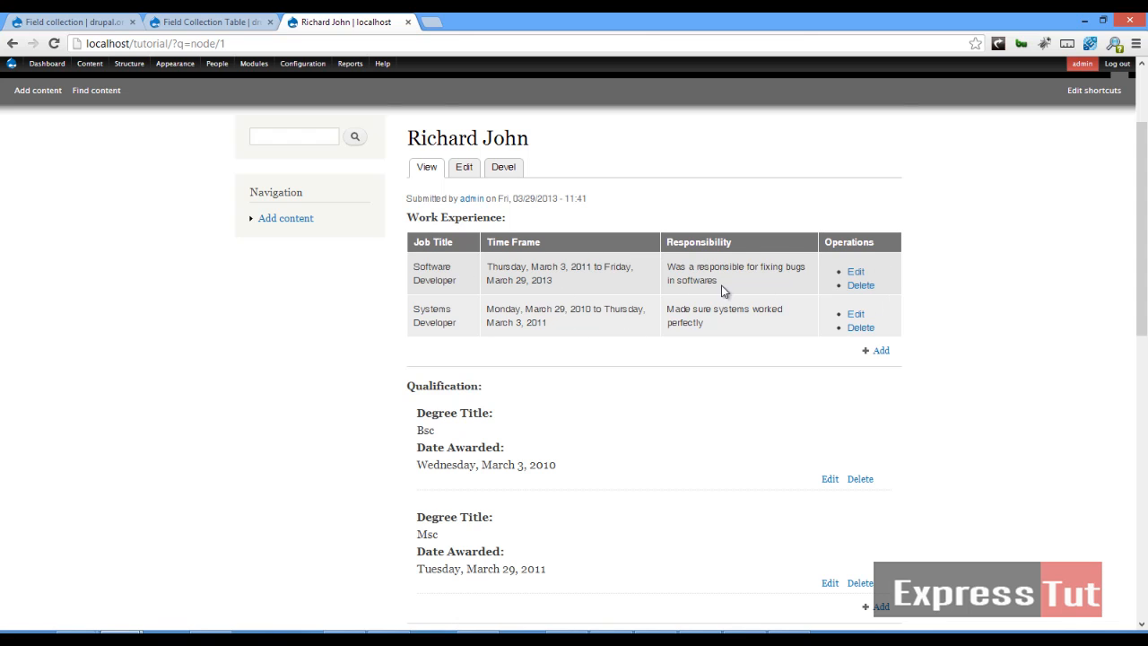
pyautogui.scroll(-3)
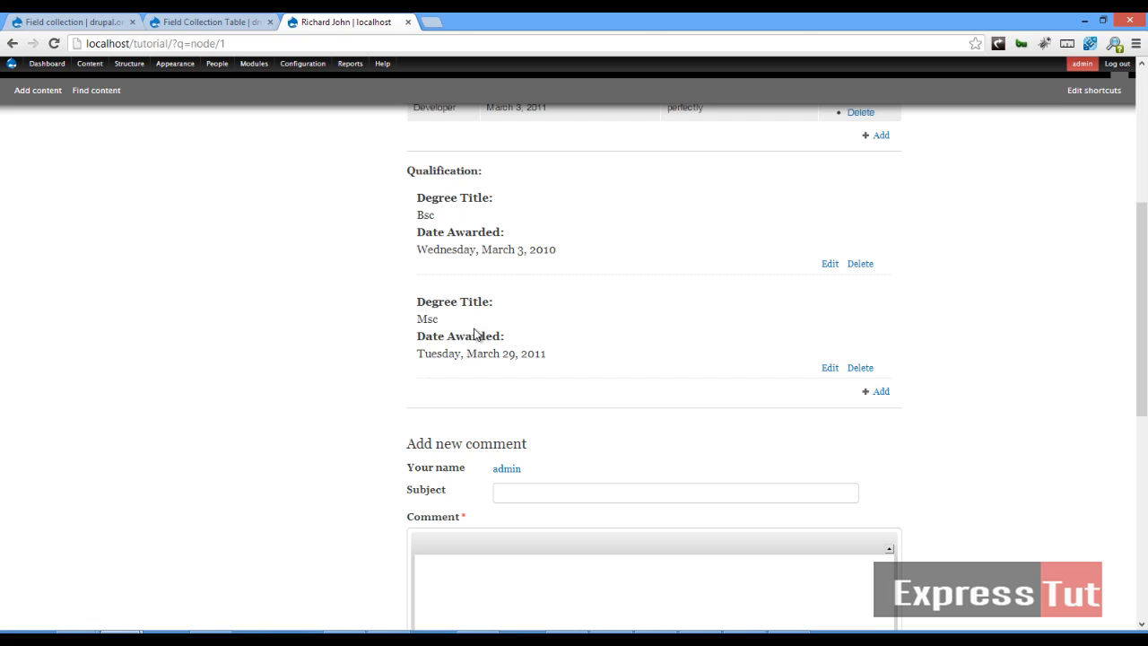
pyautogui.scroll(3)
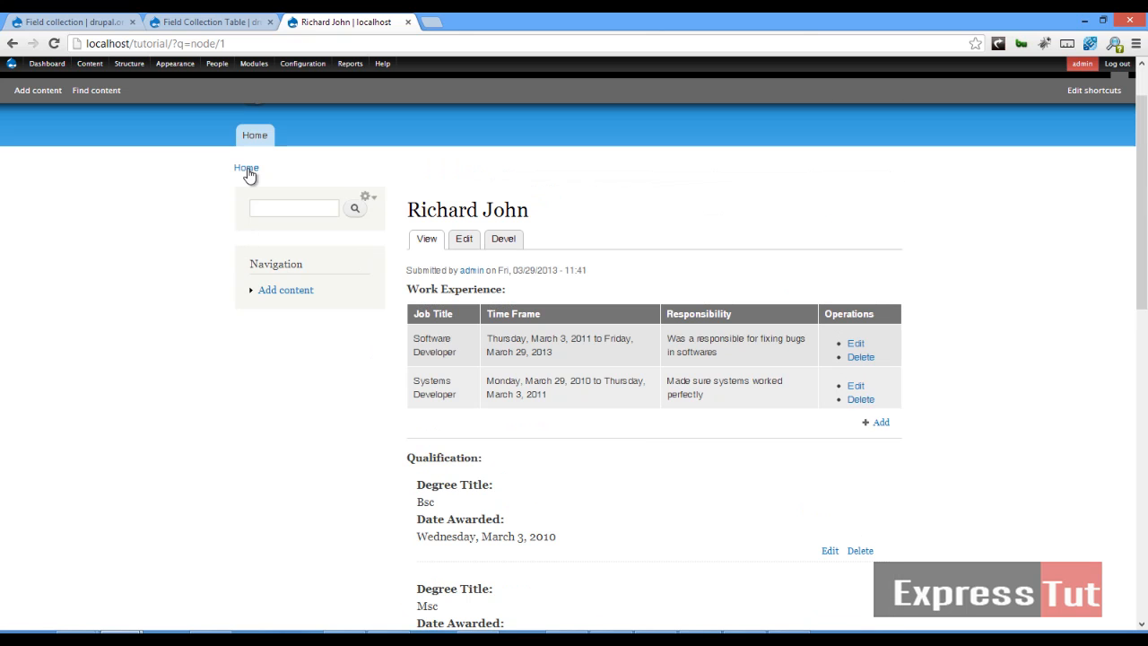
# In Job Application's Manage display, set Qualification to 'Table of field collection items'.
pyautogui.click(130, 63)
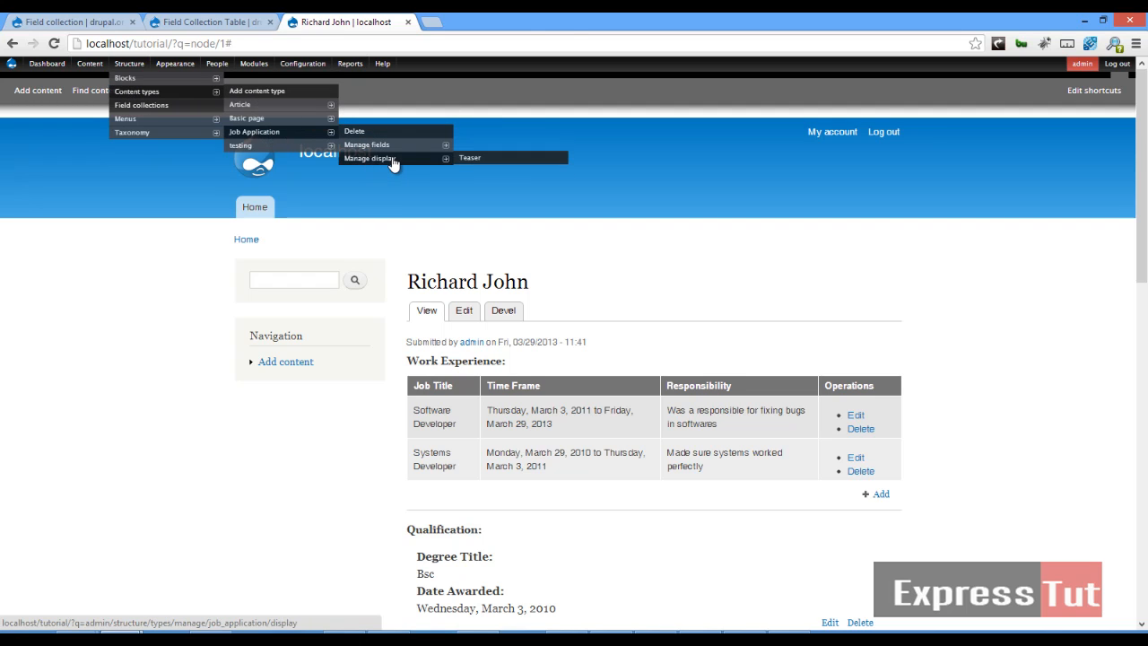
pyautogui.click(370, 158)
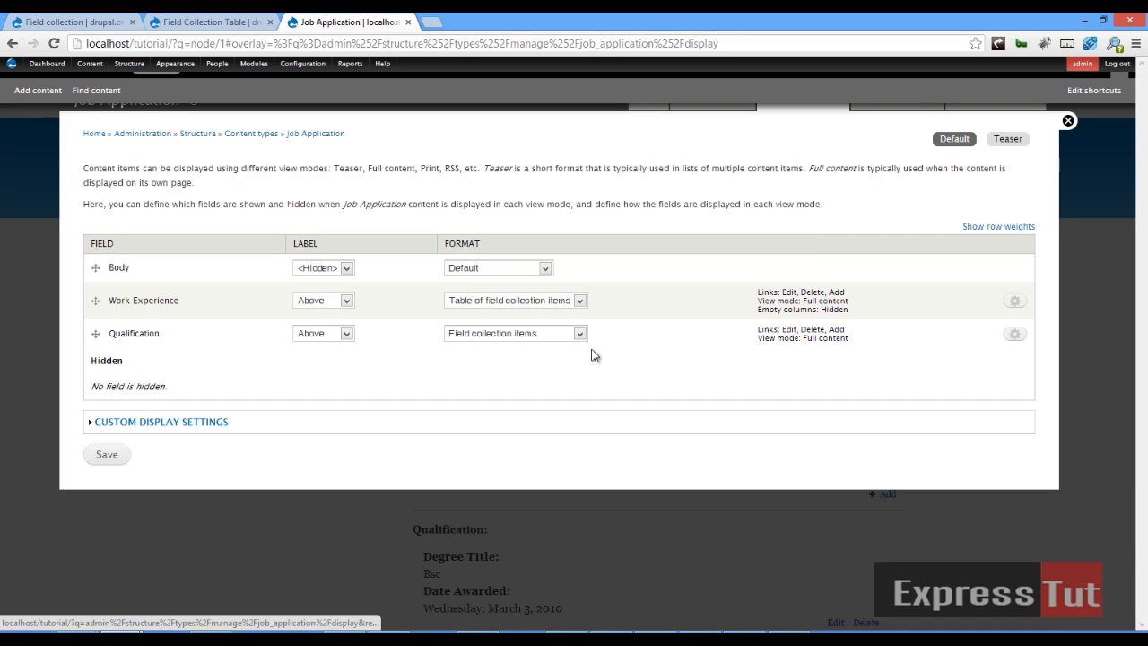
pyautogui.click(579, 332)
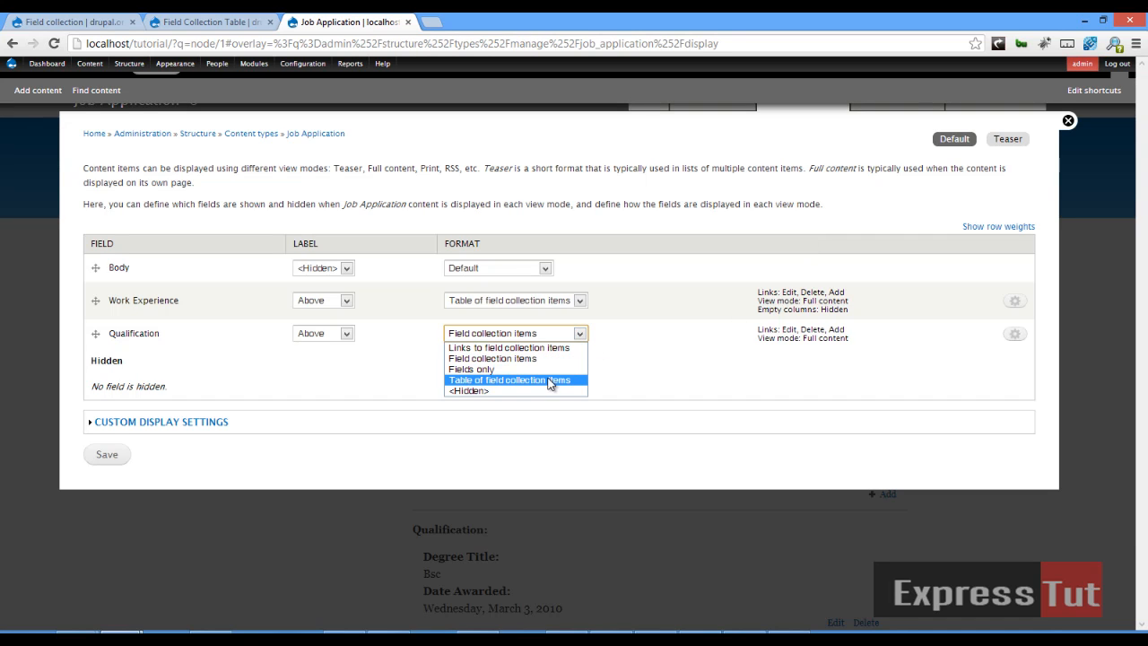
pyautogui.click(509, 380)
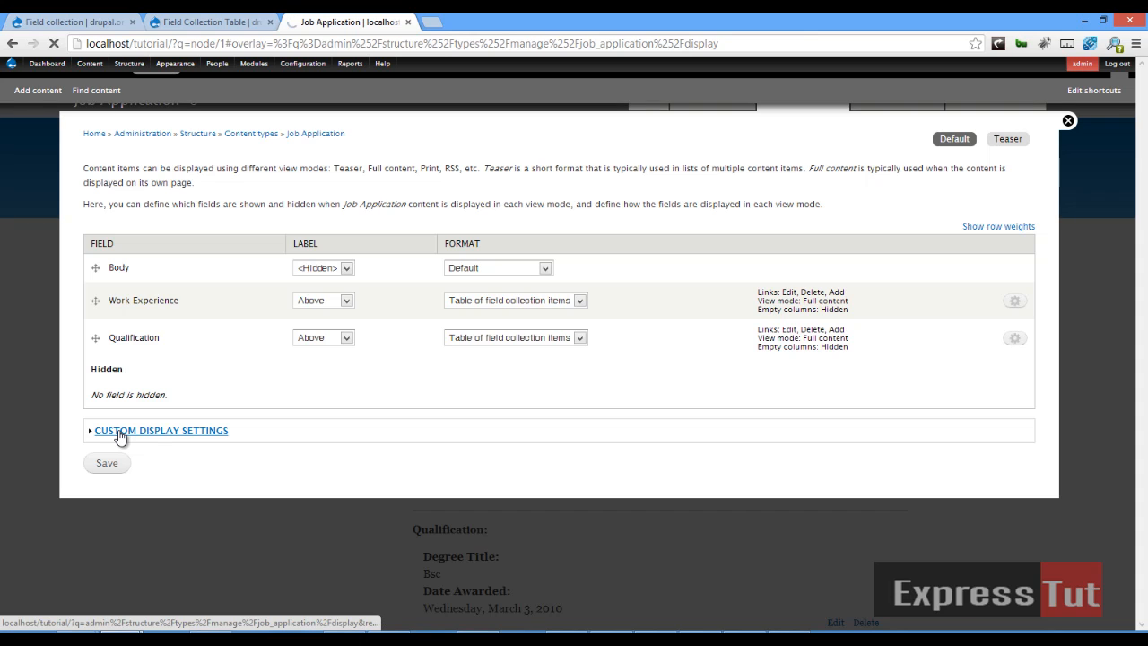
pyautogui.click(106, 463)
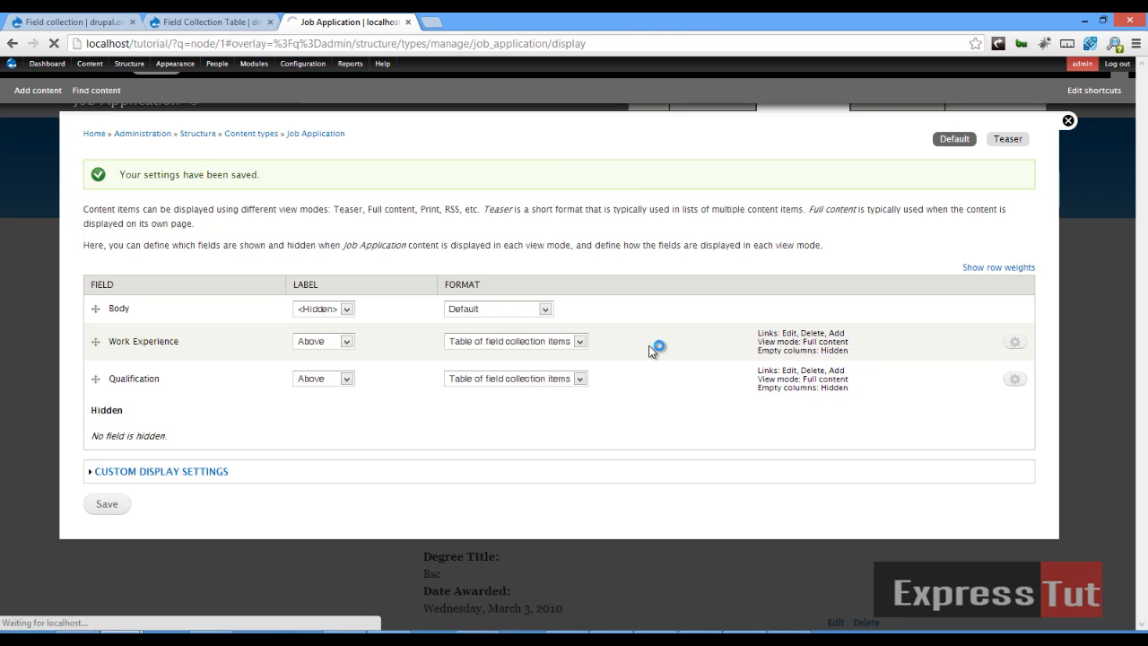
pyautogui.click(1069, 120)
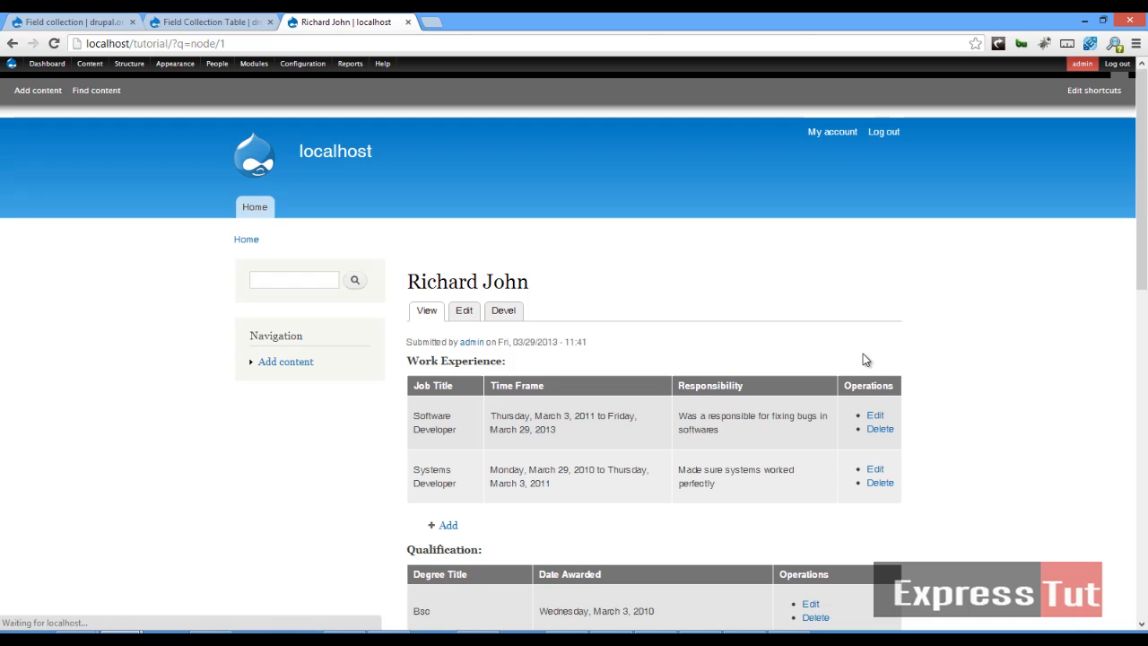
pyautogui.scroll(-3)
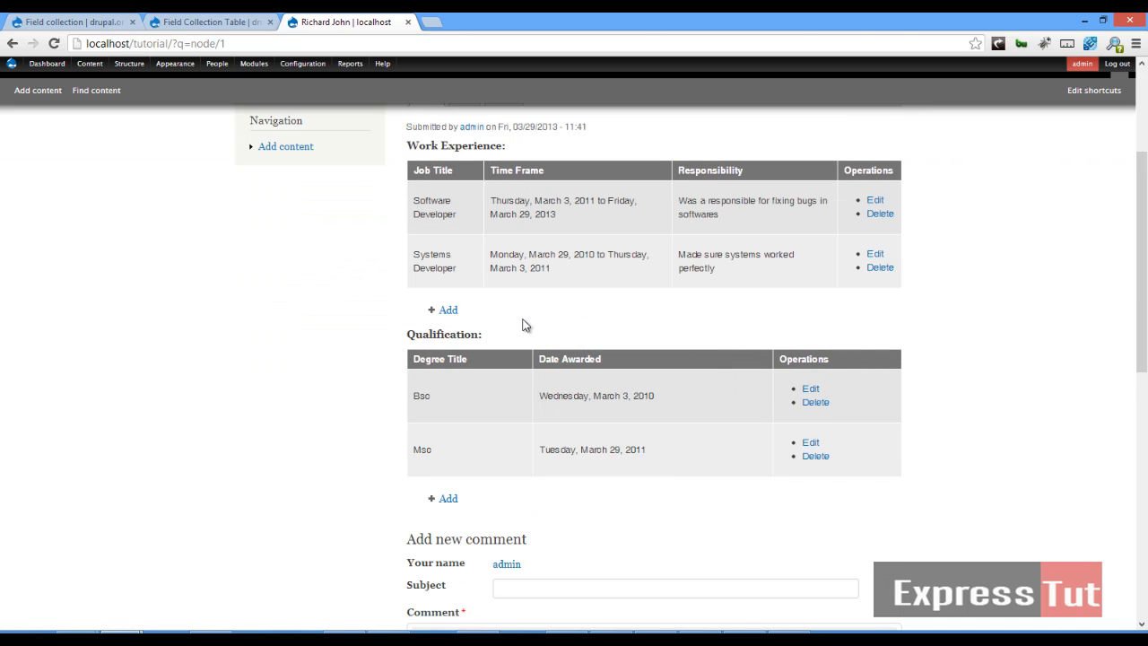
pyautogui.click(448, 309)
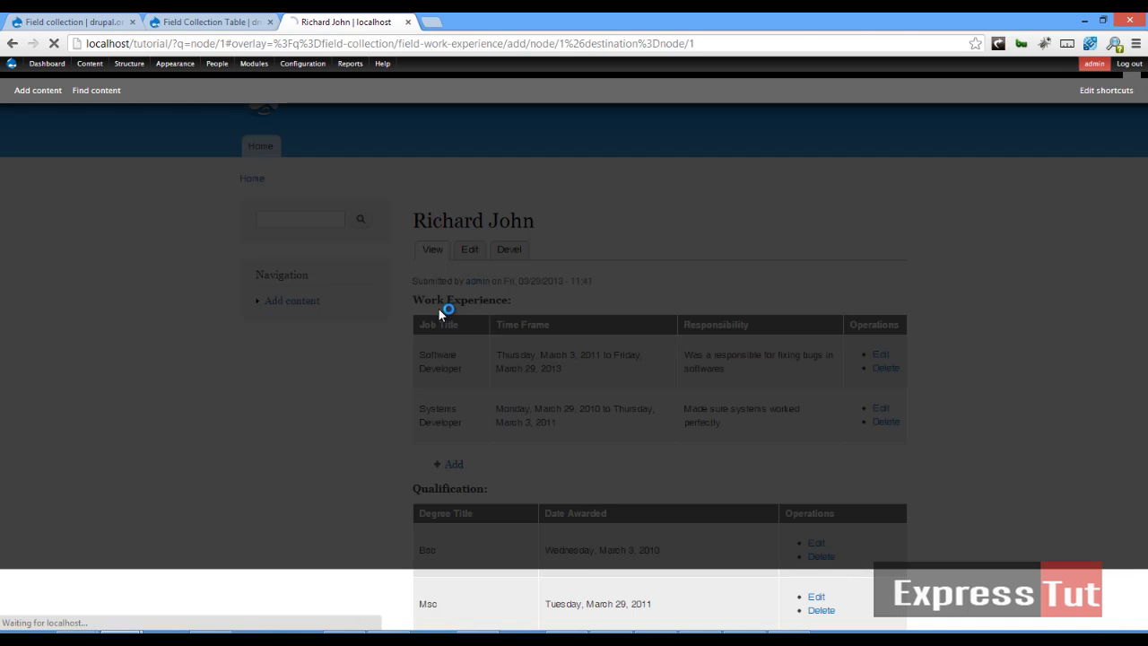
pyautogui.click(452, 462)
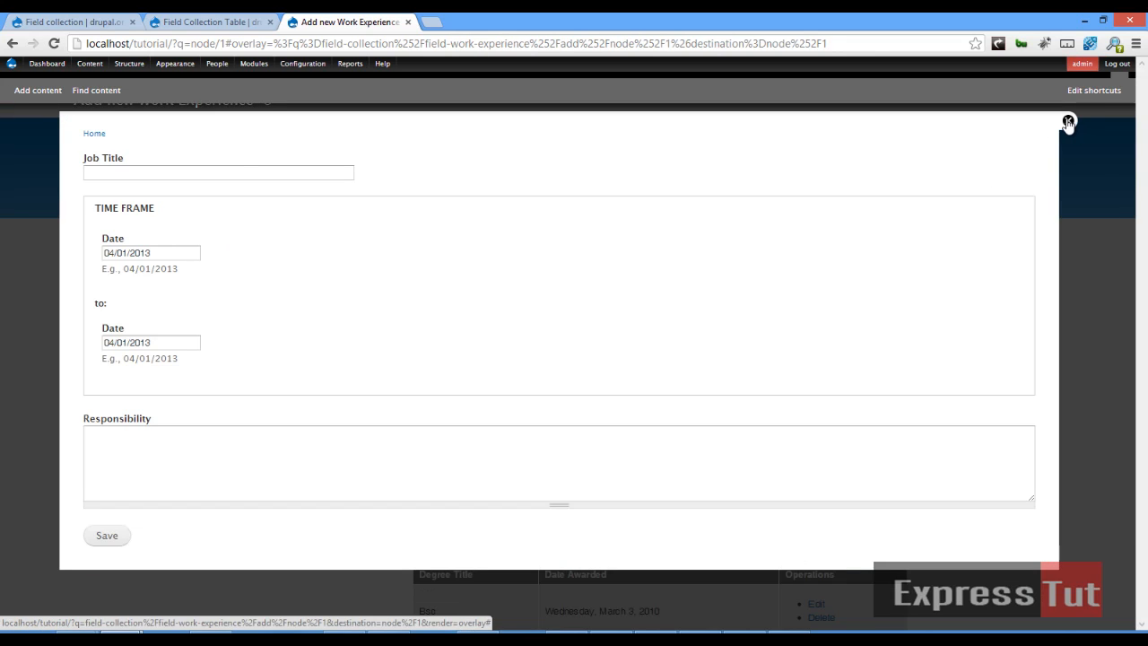
pyautogui.click(1069, 122)
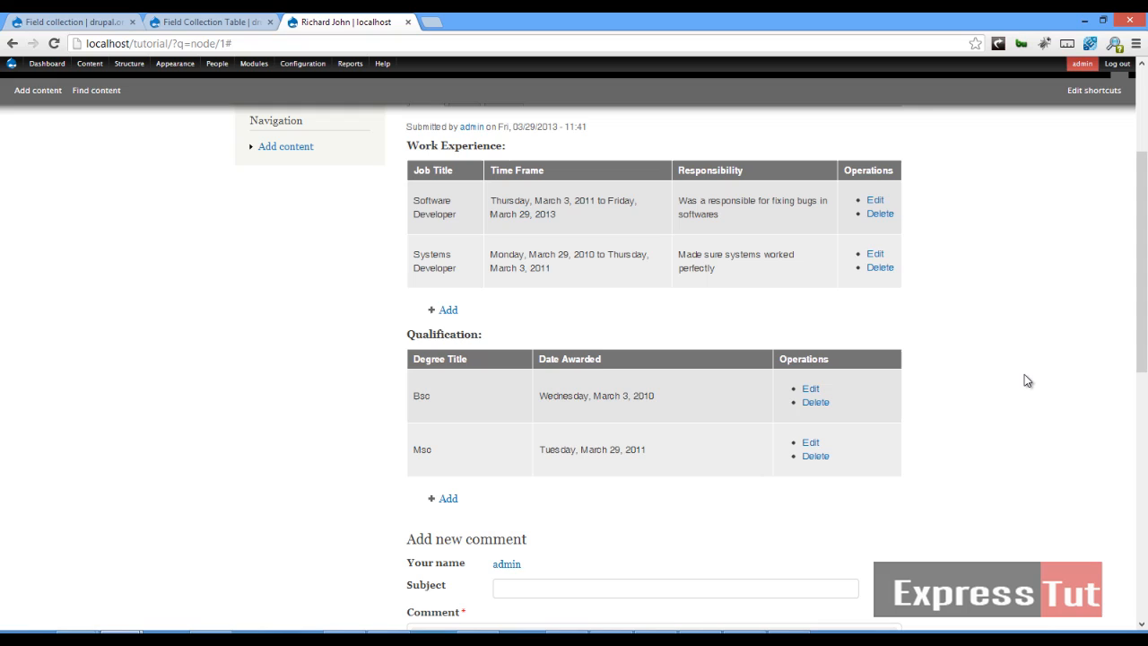